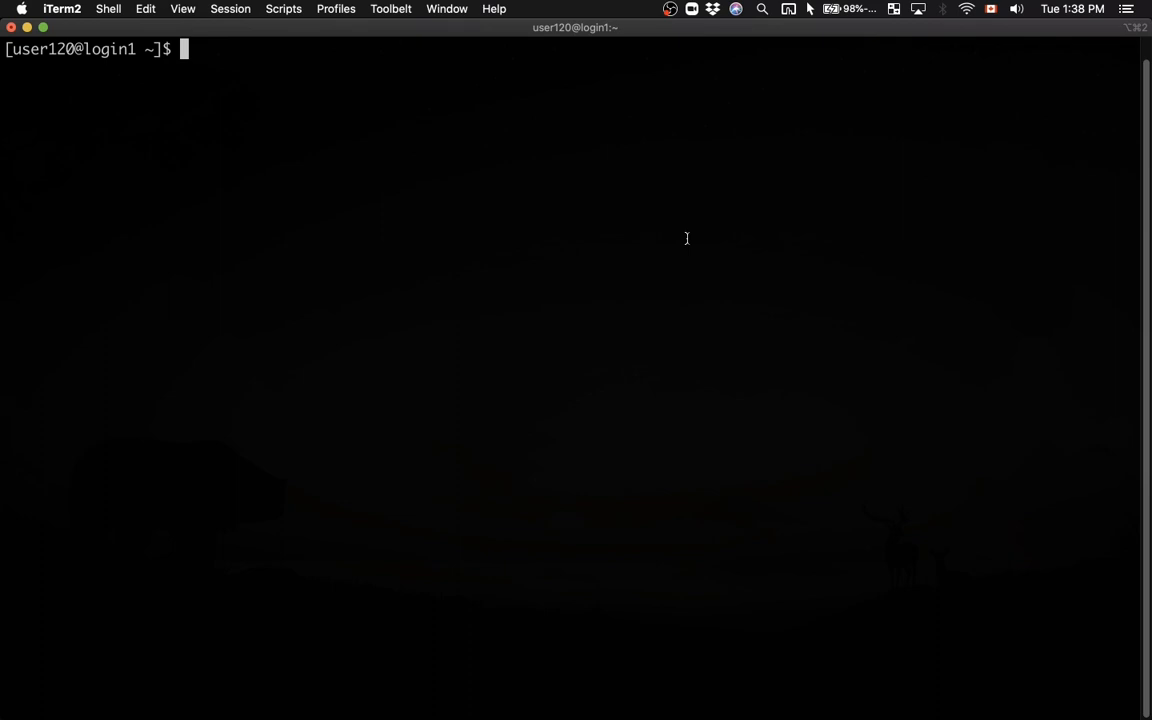
# Check the working directory with pwd, make a new tmp directory and move into it
pyautogui.write('pwd')
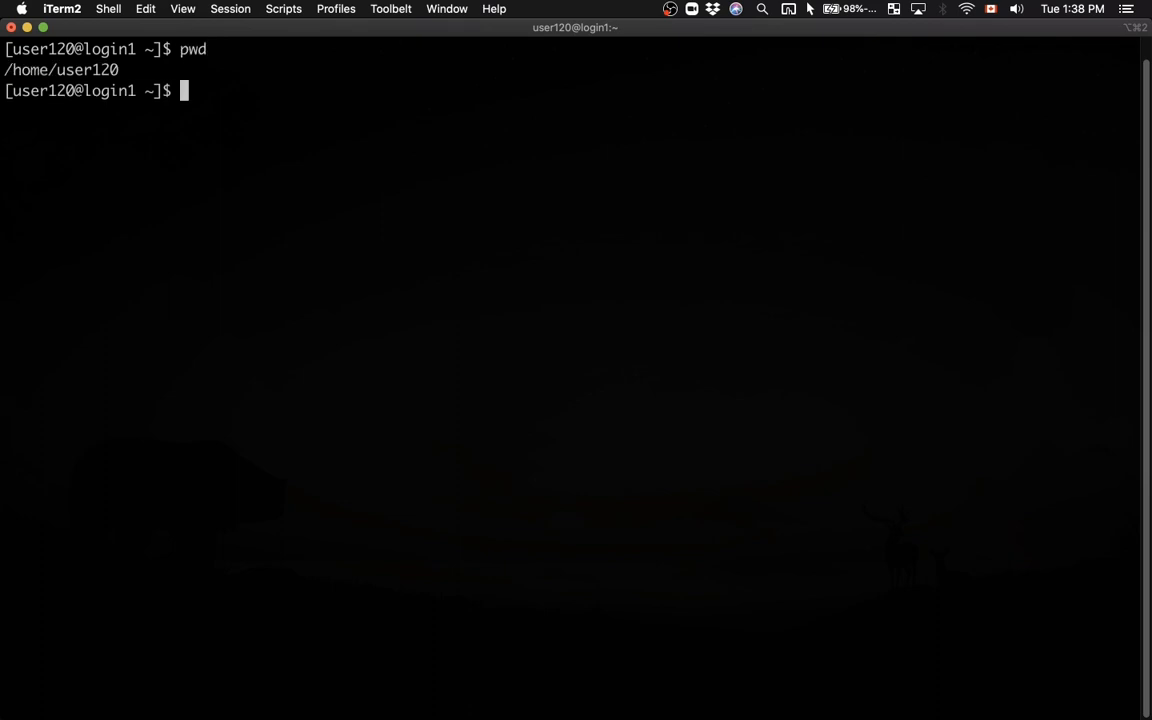
pyautogui.write('mk')
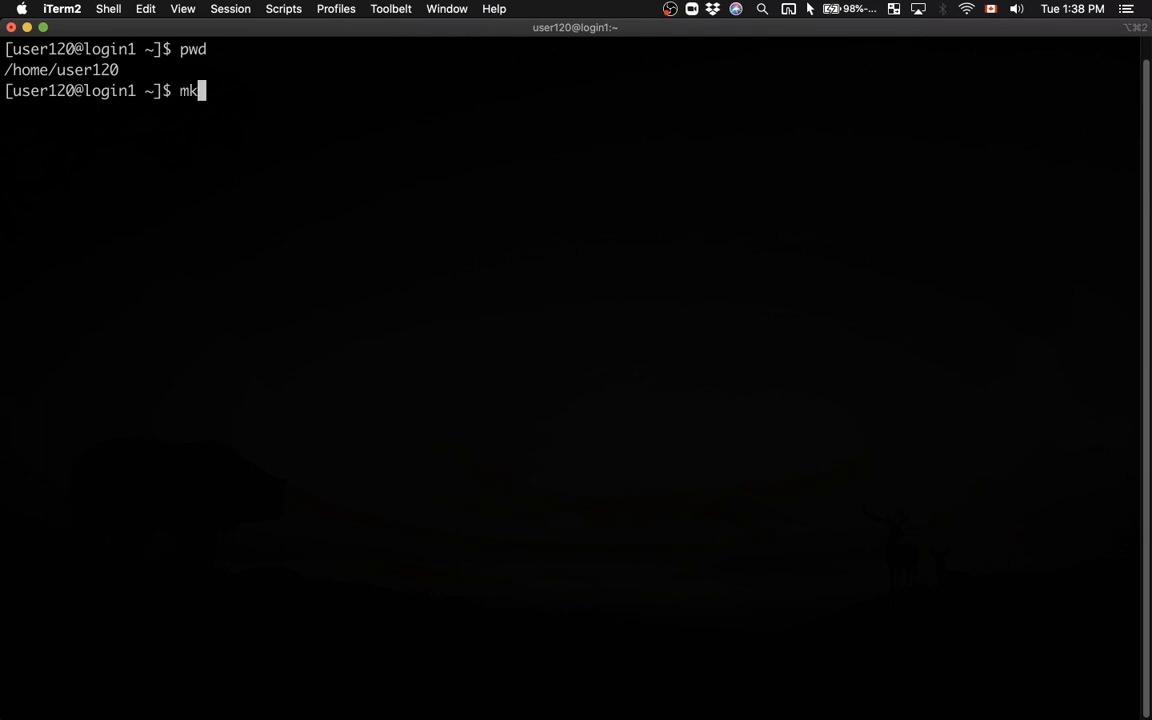
pyautogui.write('dir tmp')
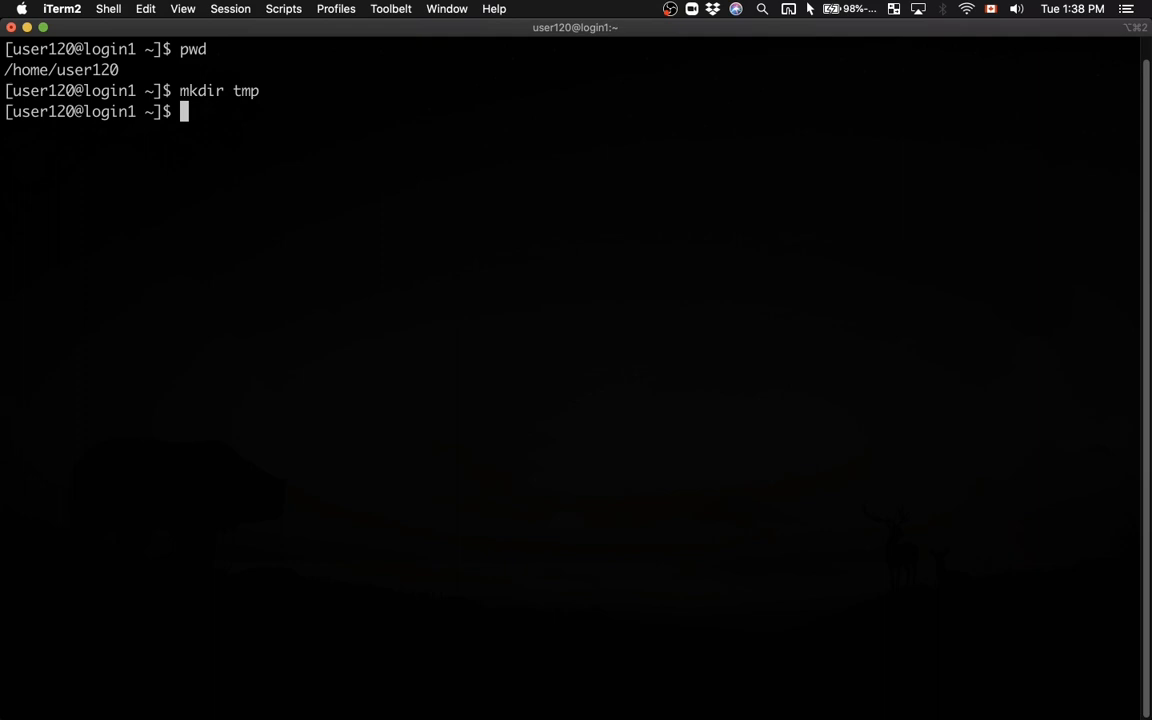
pyautogui.write('cd tmp/')
pyautogui.write('ls')
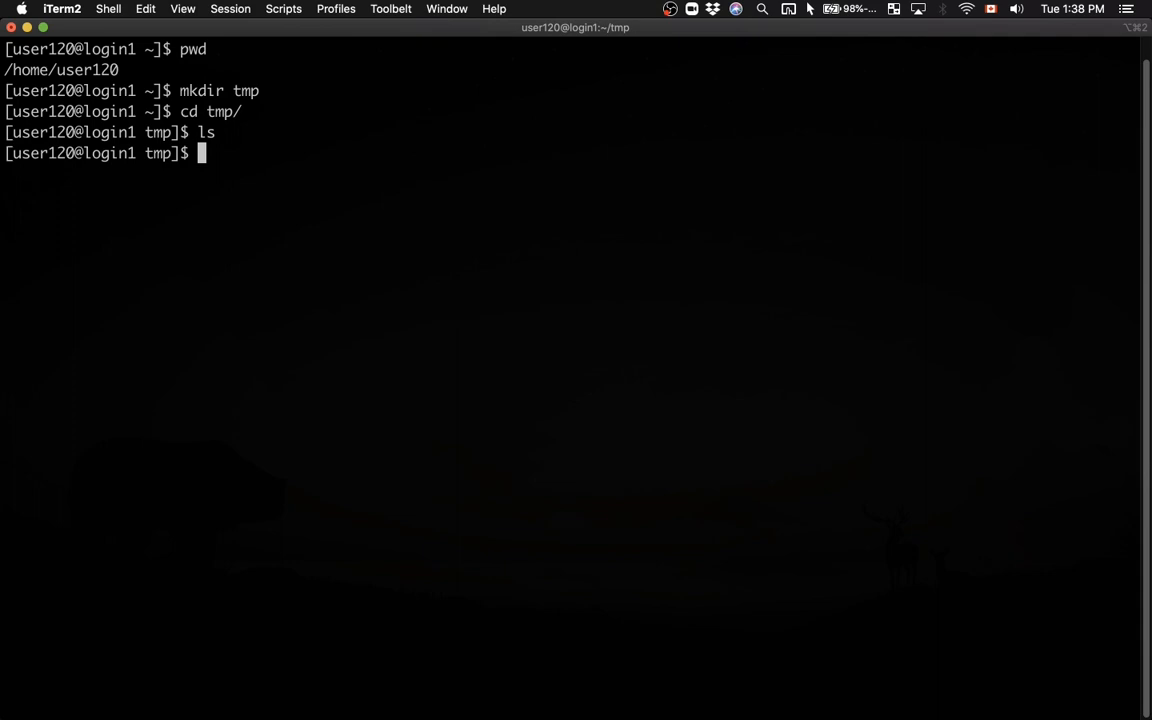
pyautogui.write('wget')
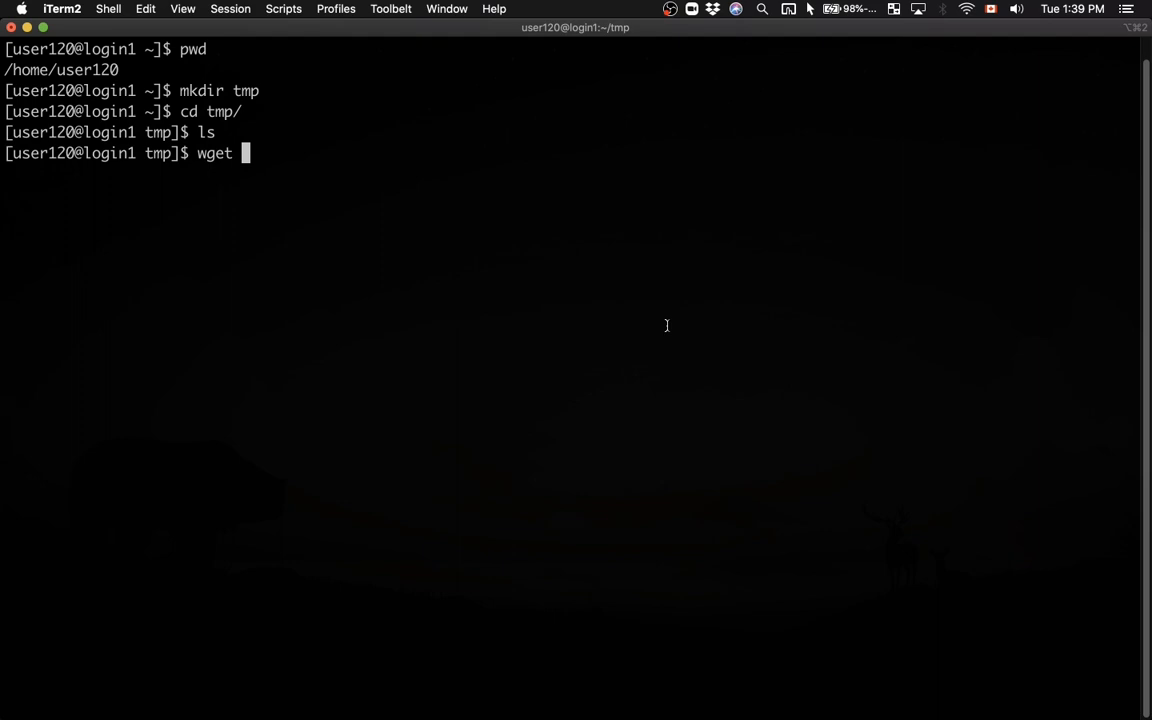
pyautogui.write('h')
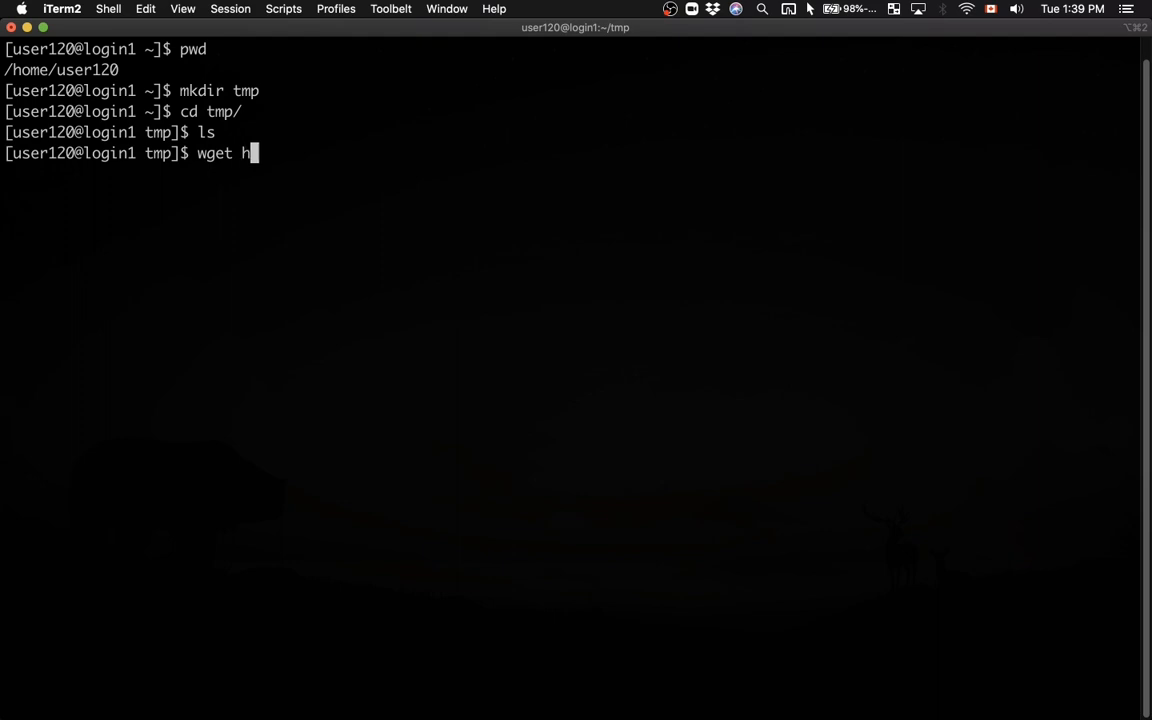
pyautogui.write('ttp:')
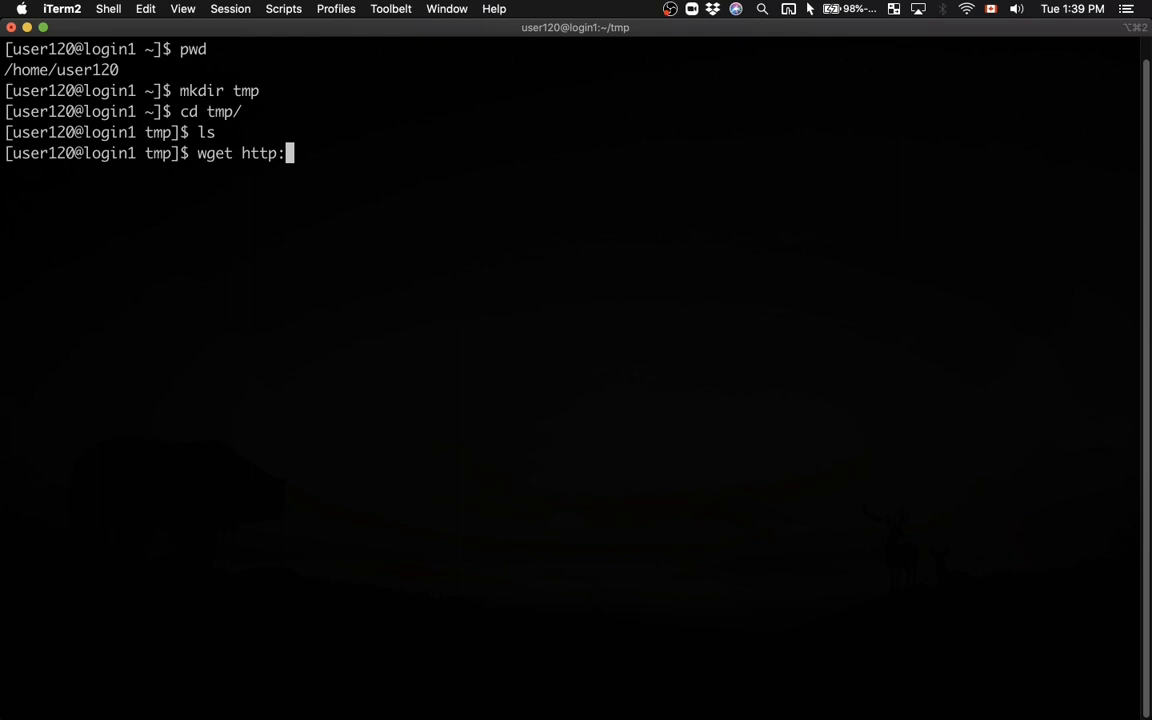
pyautogui.write('//')
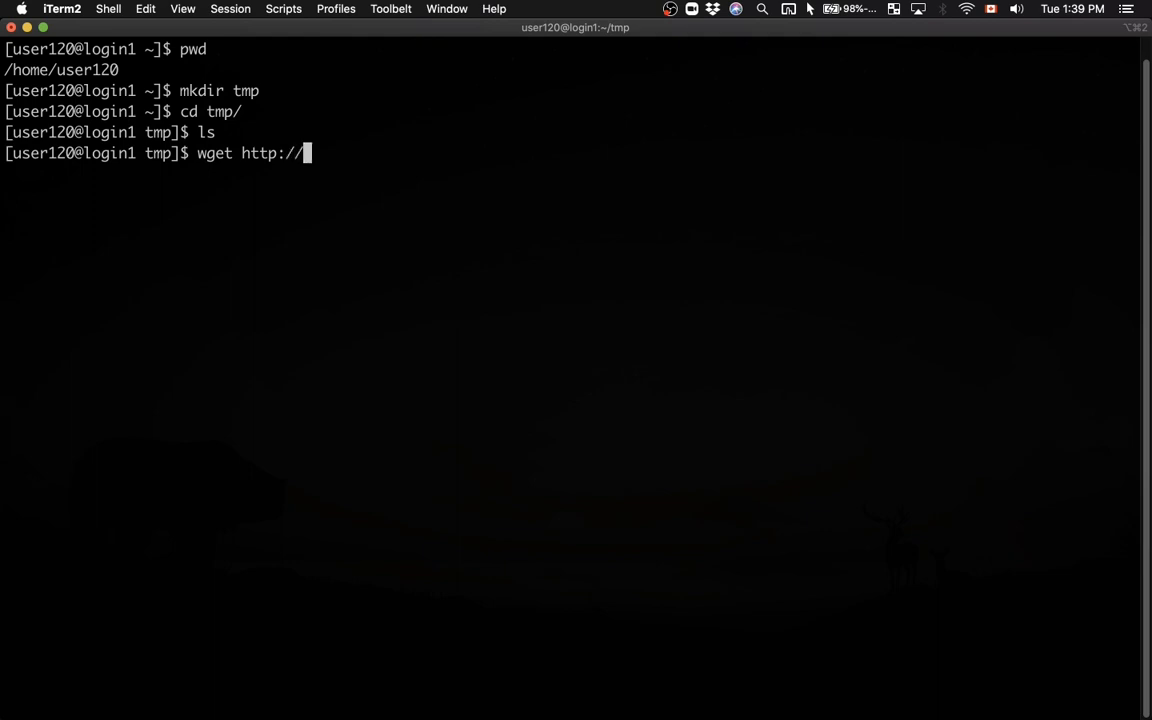
pyautogui.write('bit.ly')
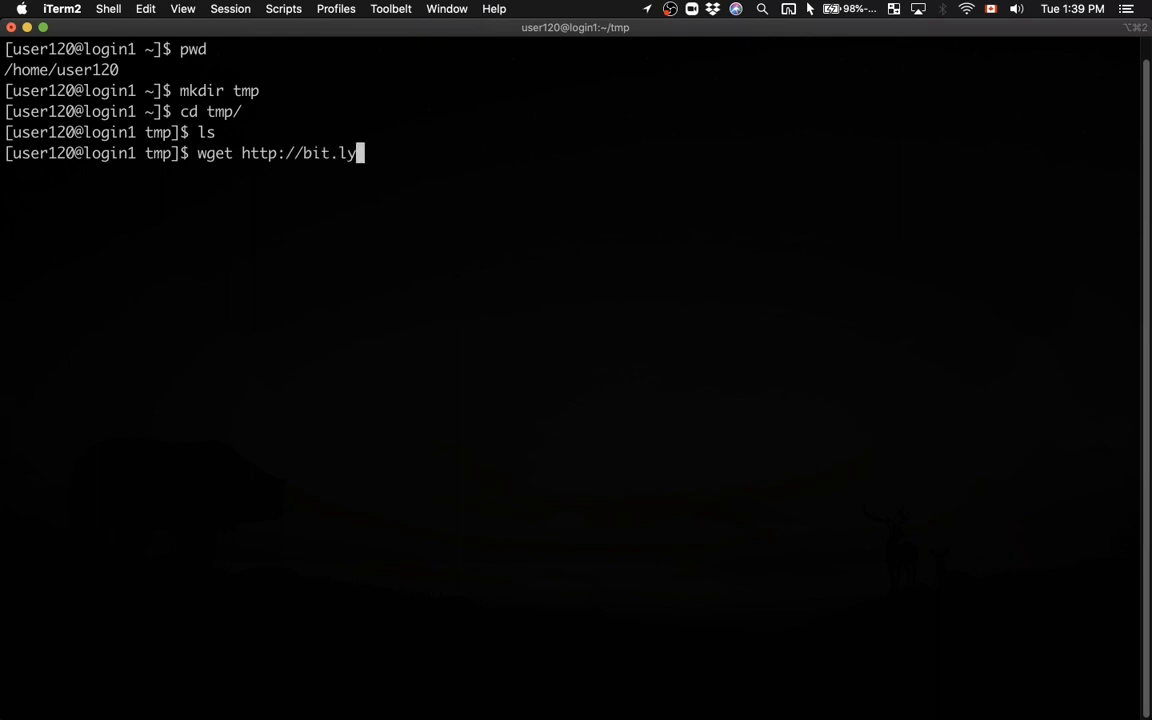
pyautogui.write('/')
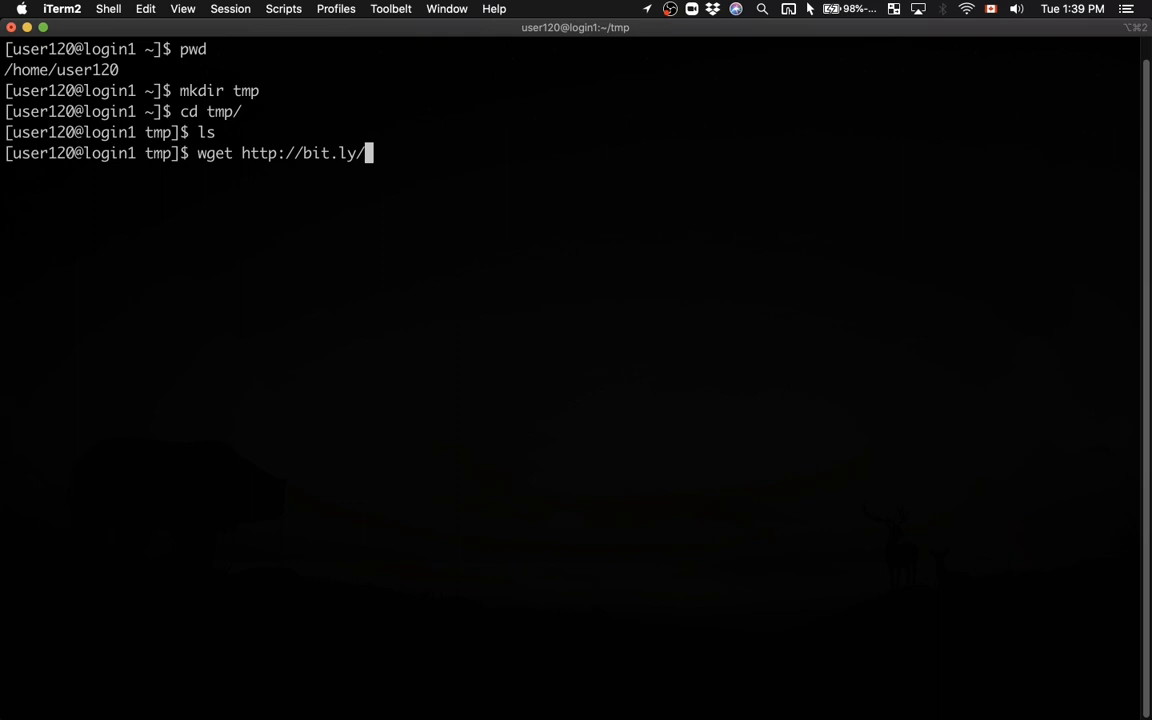
pyautogui.write('bashfile')
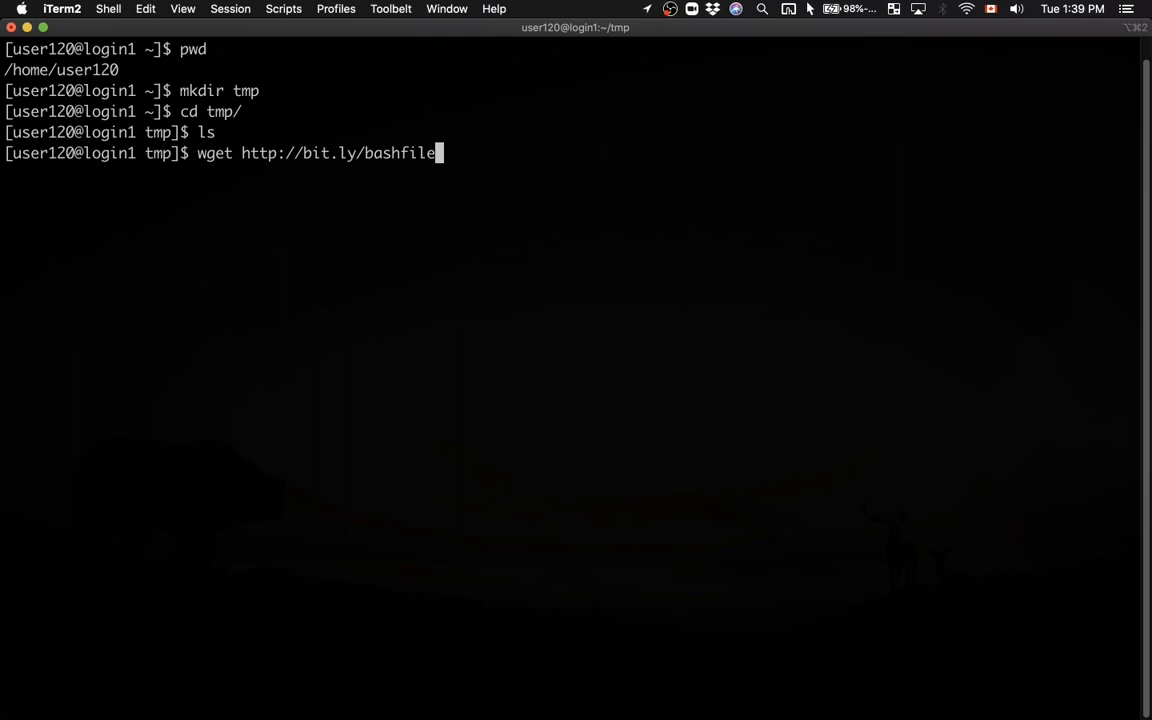
pyautogui.write('-O')
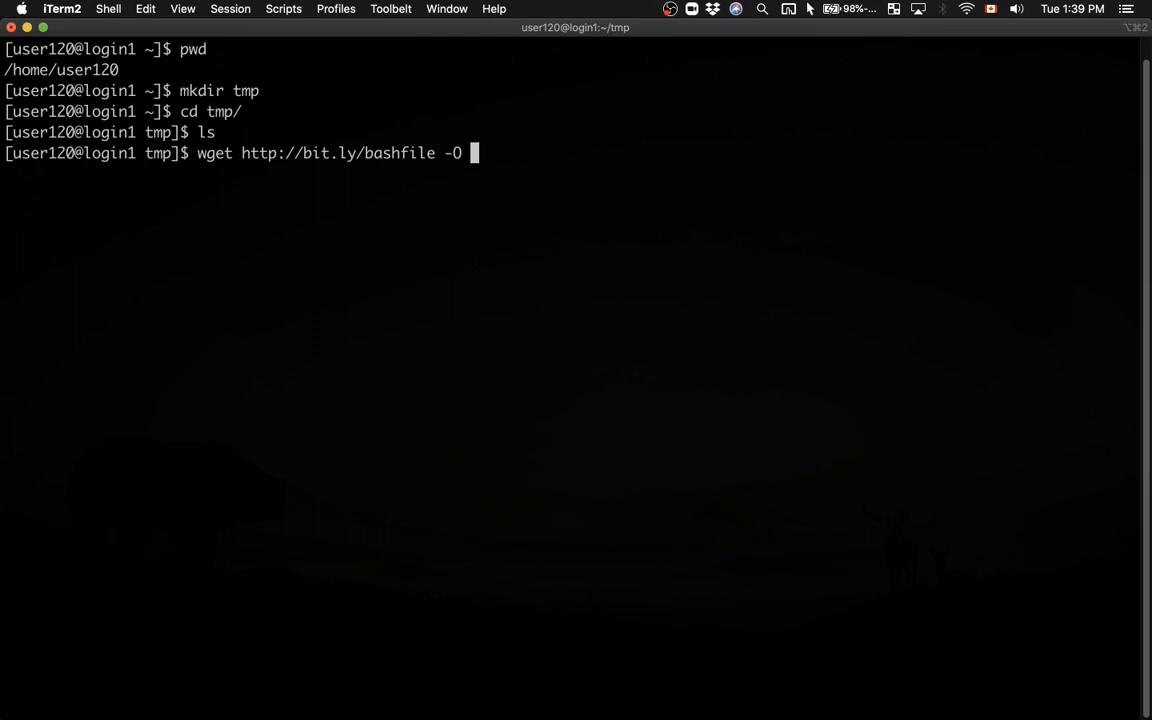
pyautogui.write('bfiles.z')
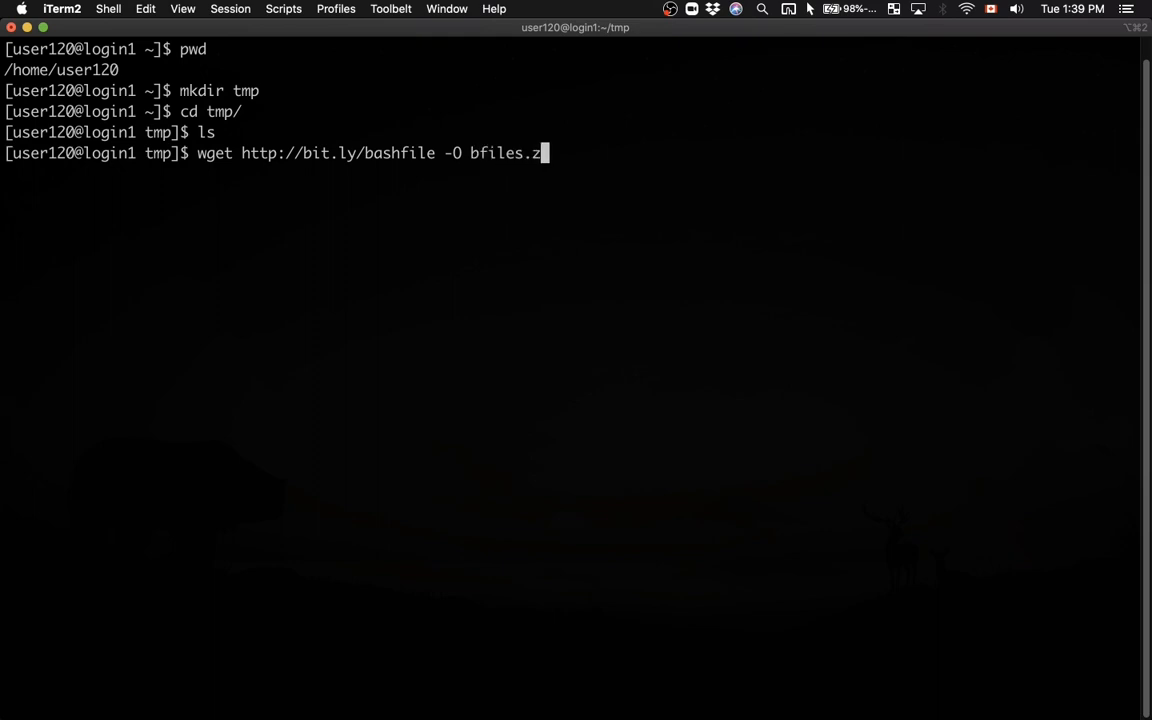
pyautogui.write('ip')
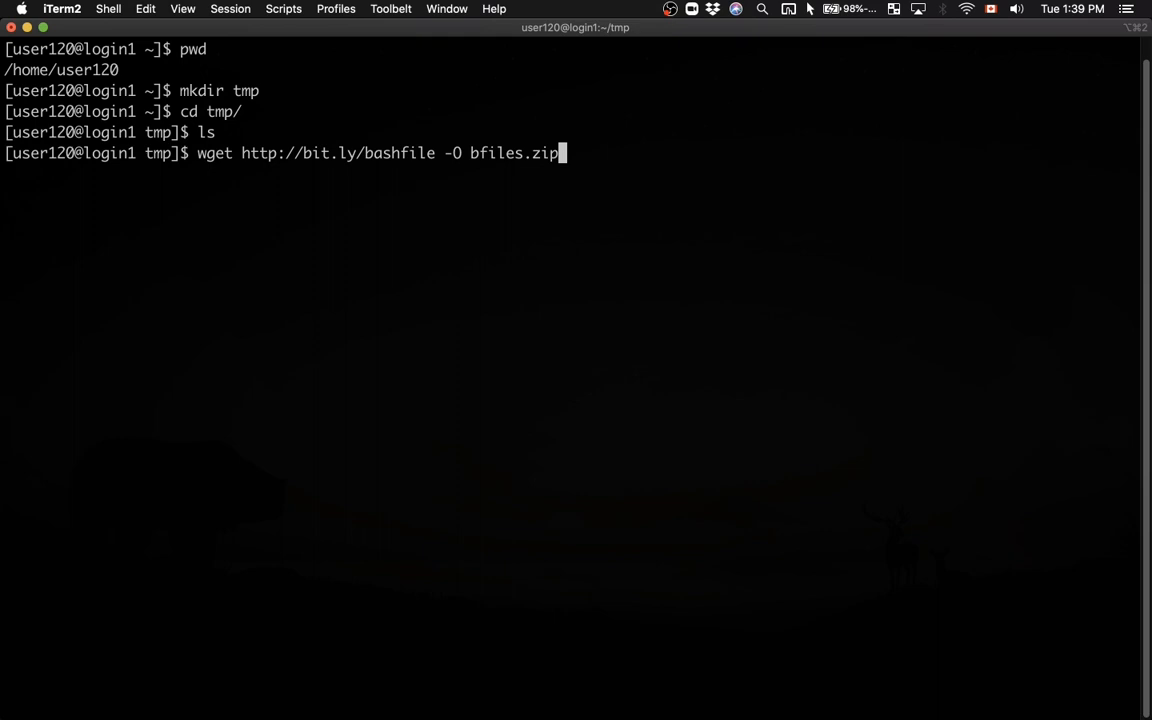
pyautogui.press('Return')
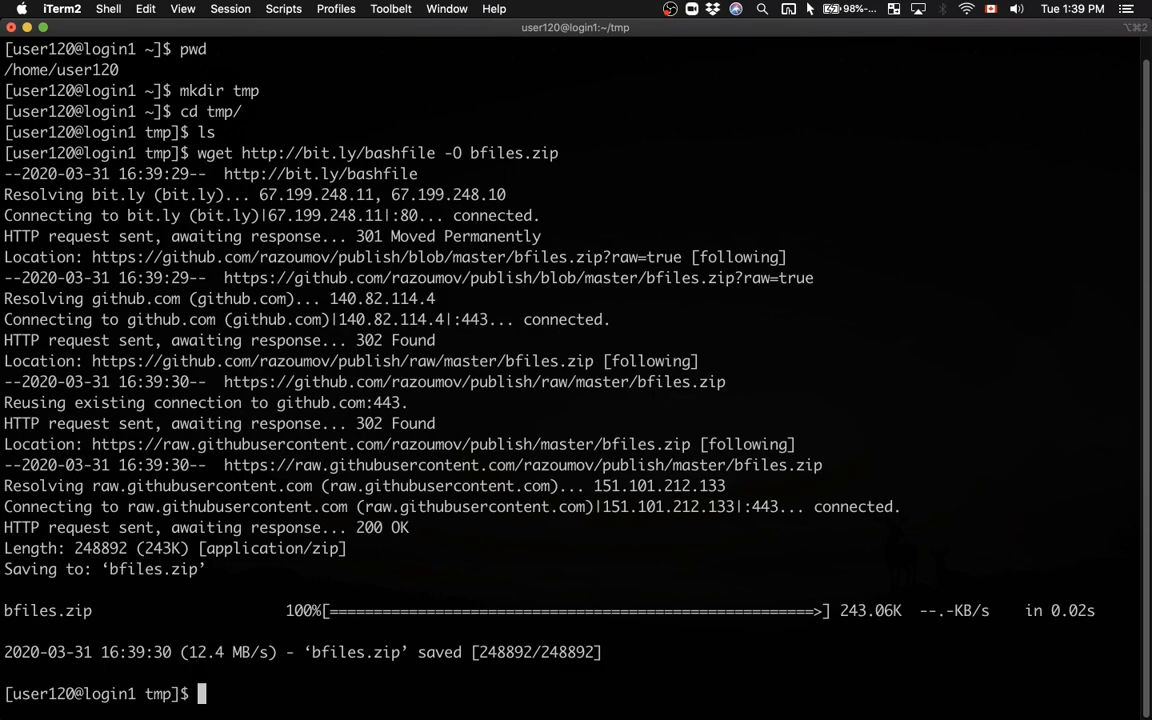
# List tmp with ls, ls -l and ls -lh to see bfiles.zip at 248892 bytes / 244K
pyautogui.write('ls')
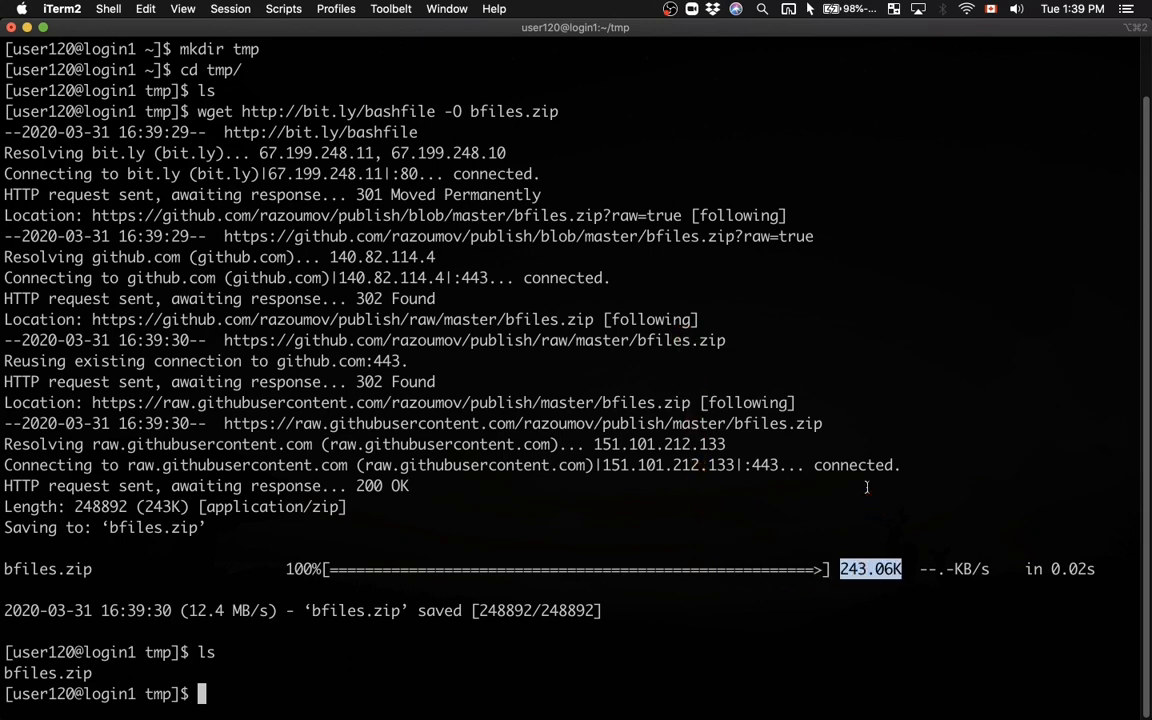
pyautogui.write('ls -l')
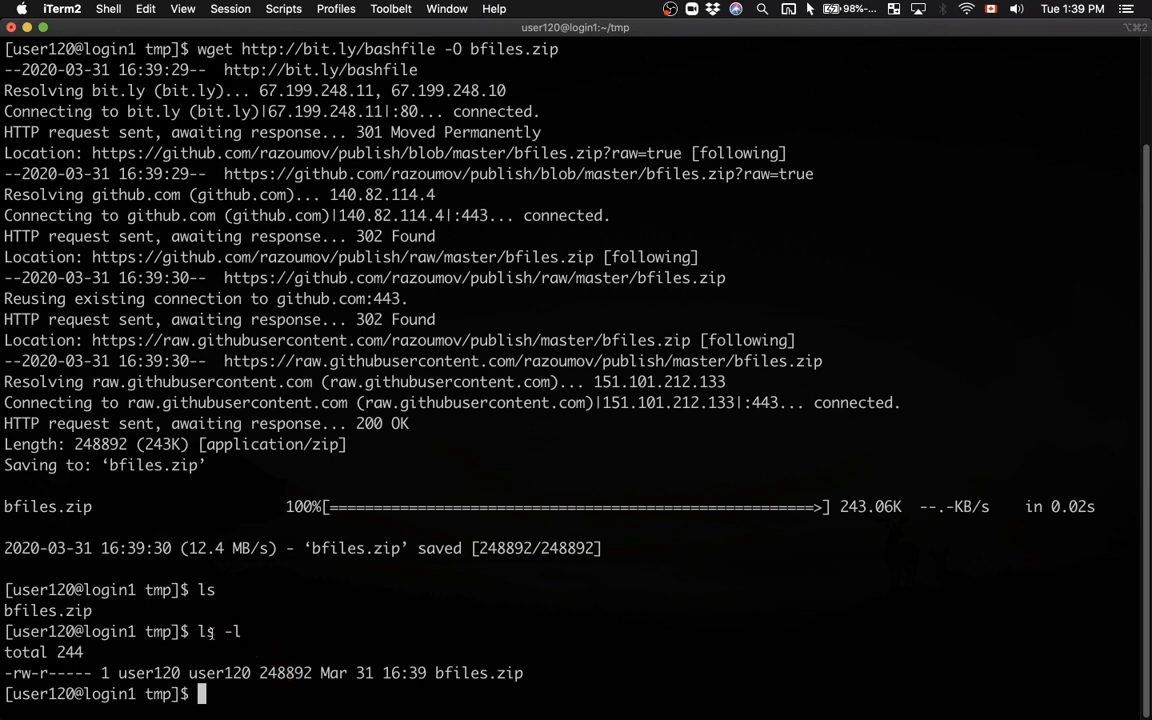
pyautogui.write('ls -lh')
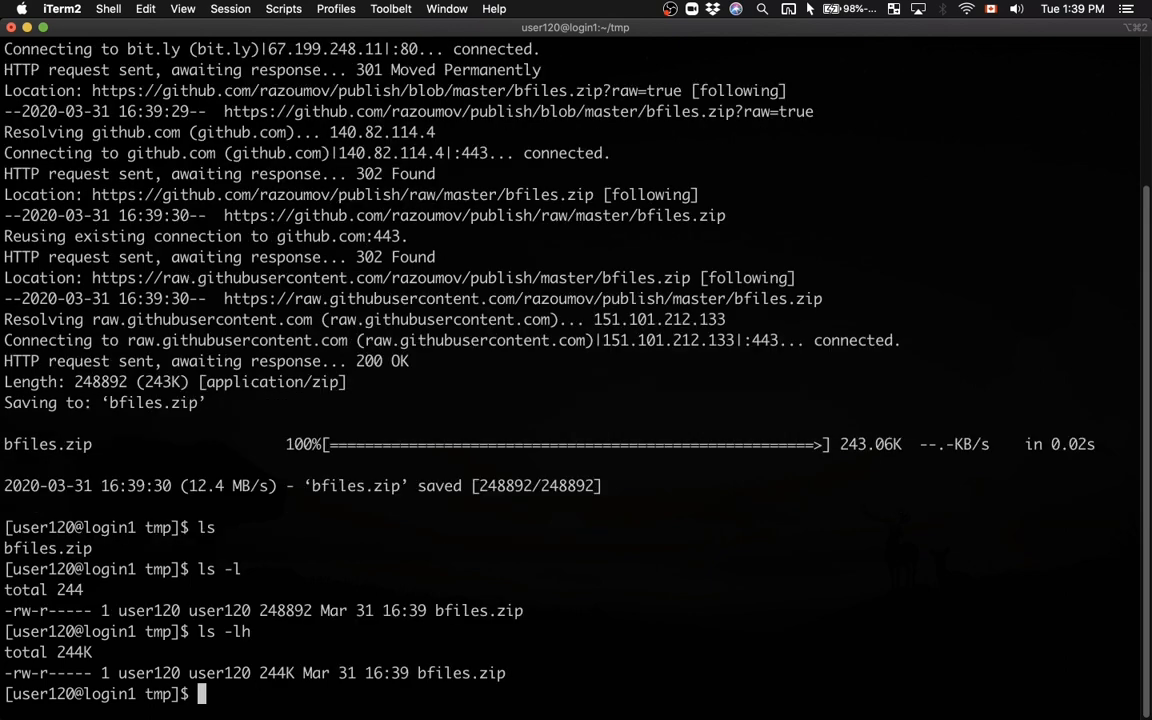
pyautogui.moveTo(276, 672)
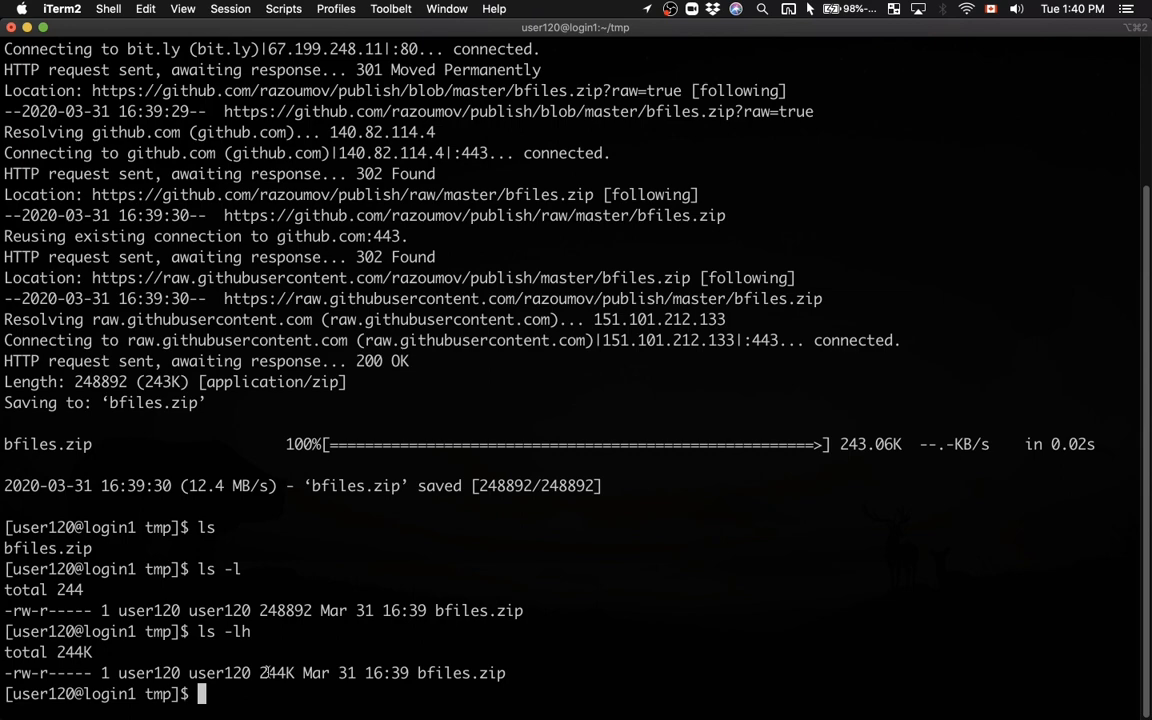
# Unzip bfiles.zip into the data-shell directory and list the result
pyautogui.write('unz')
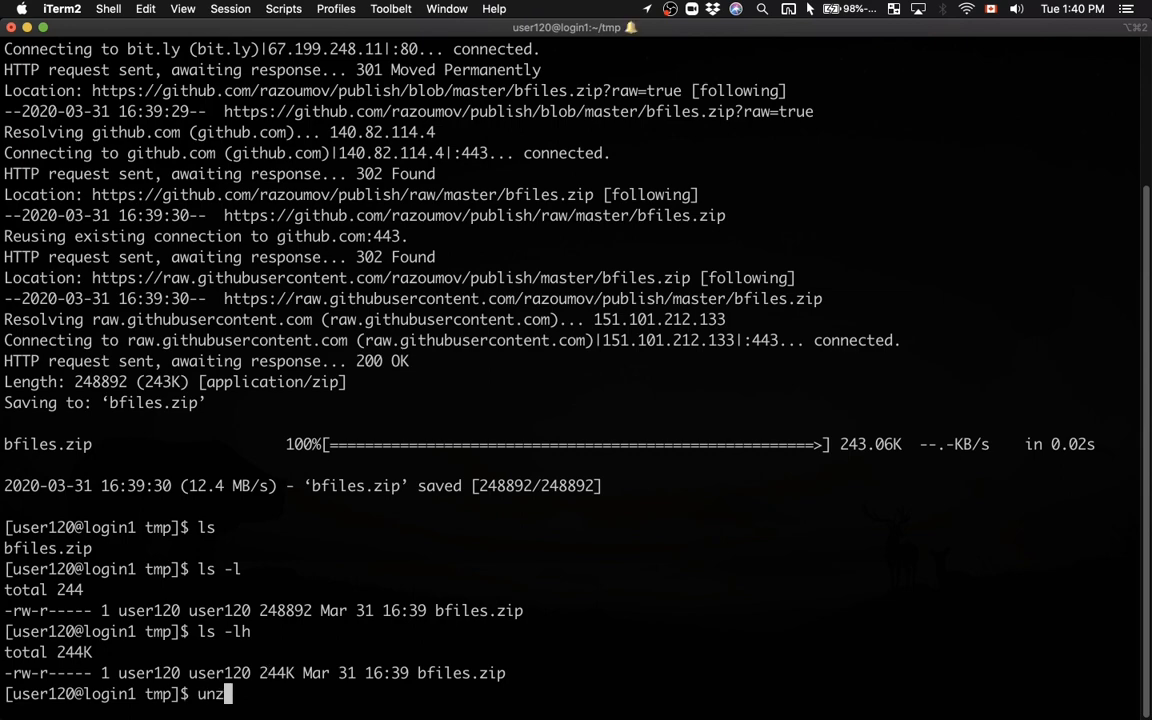
pyautogui.write('ip bfiles.zip')
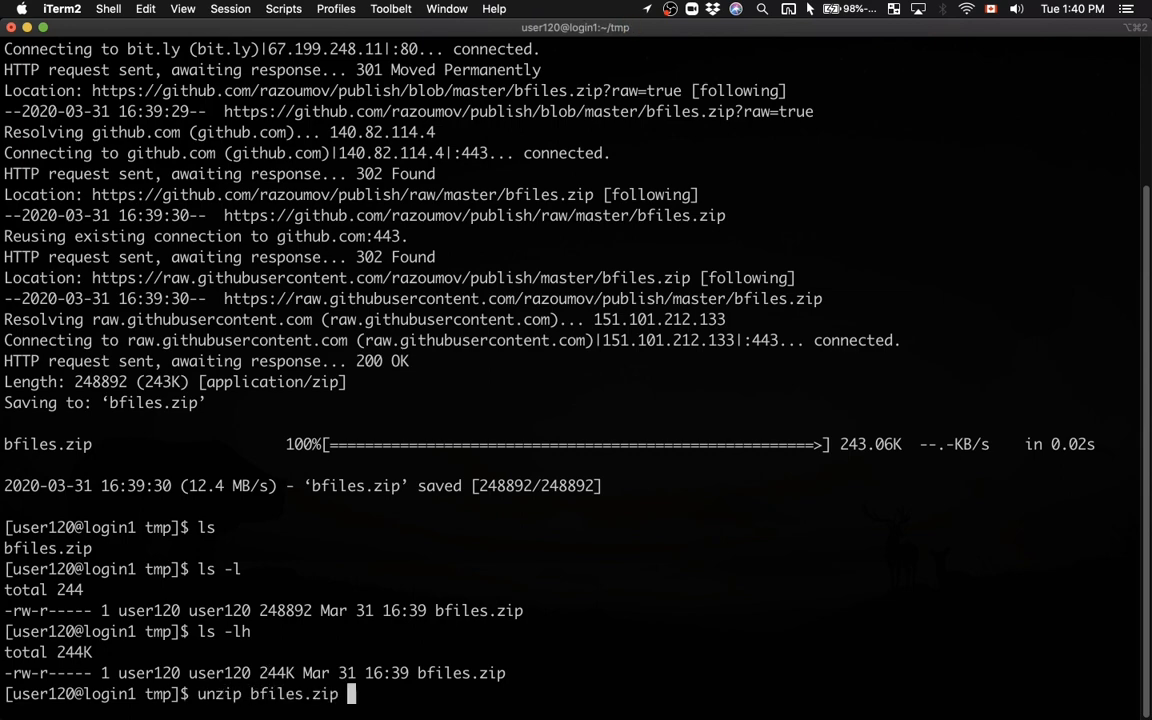
pyautogui.press('Return')
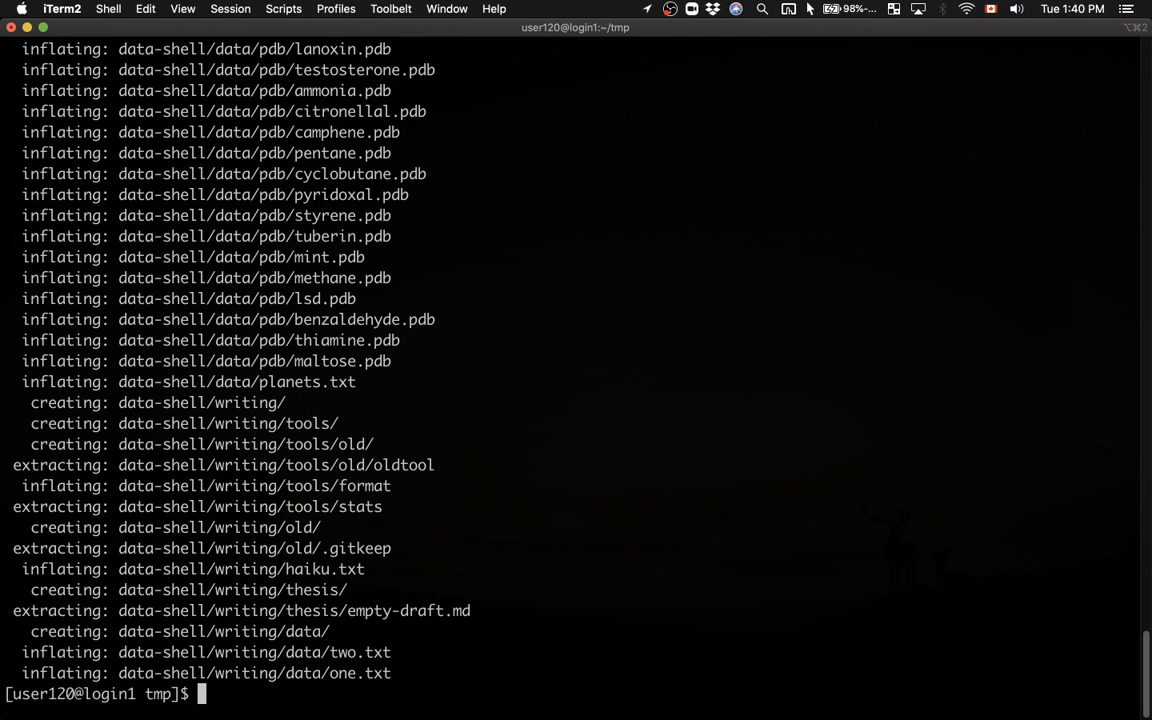
pyautogui.write('ls')
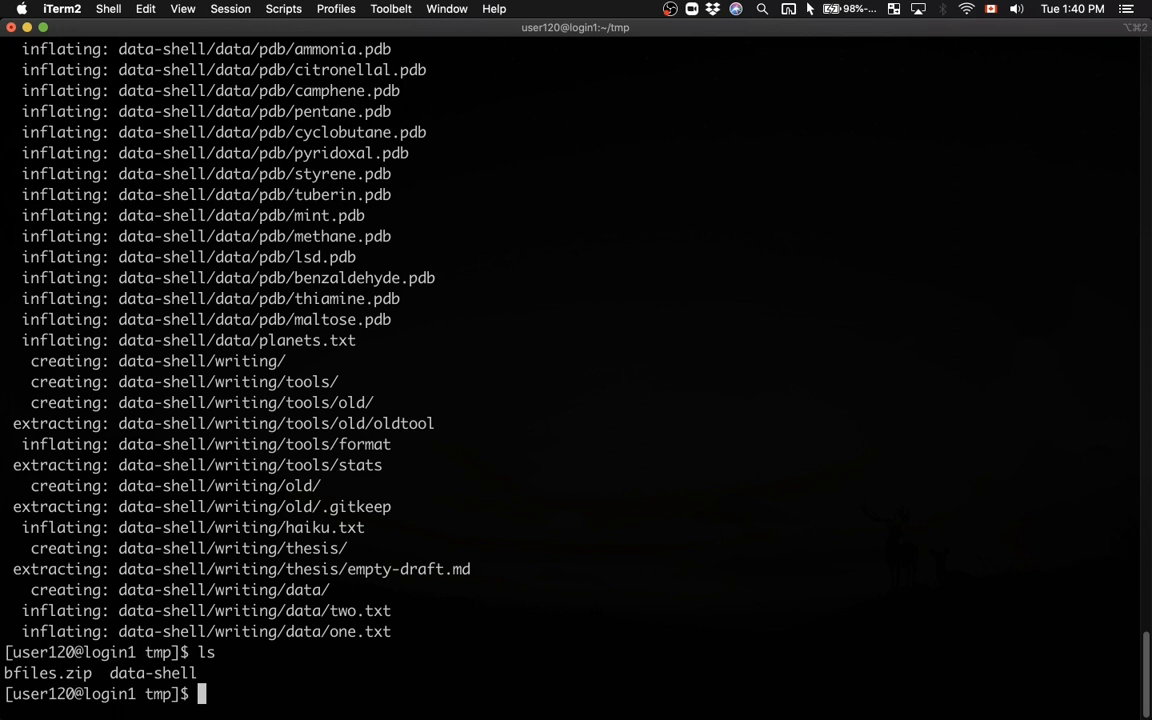
# Remove bfiles.zip, leaving only data-shell, and list data-shell's contents
pyautogui.write('rm')
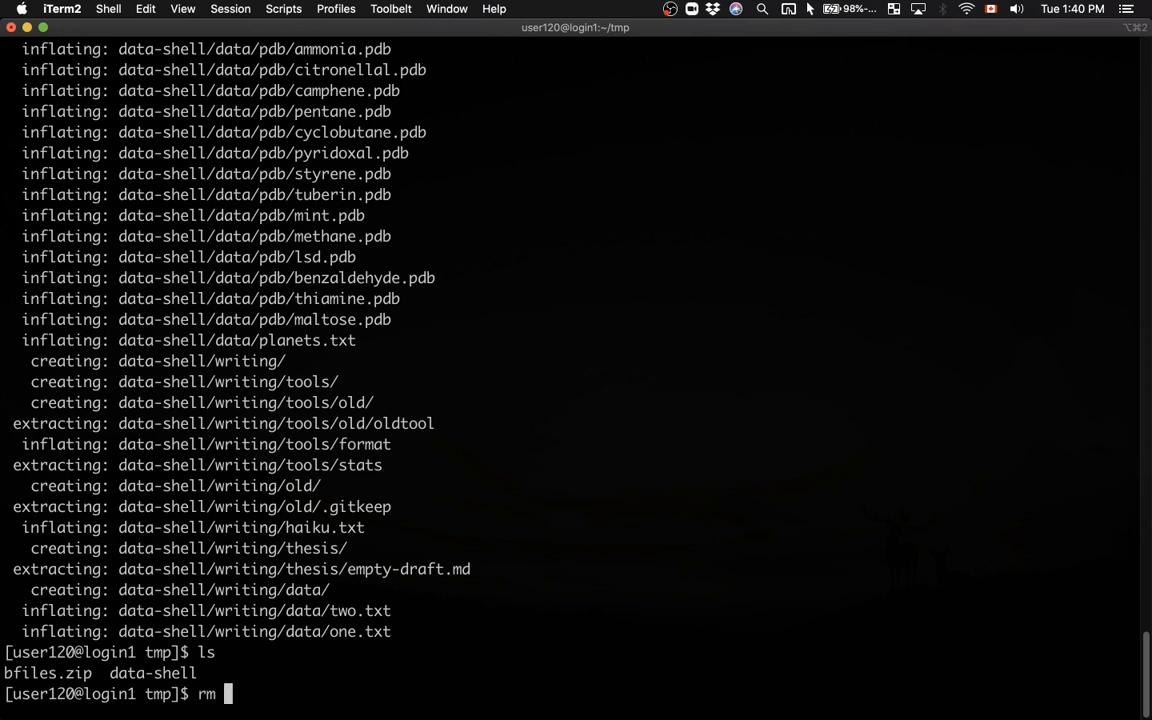
pyautogui.write('bfiles.zip')
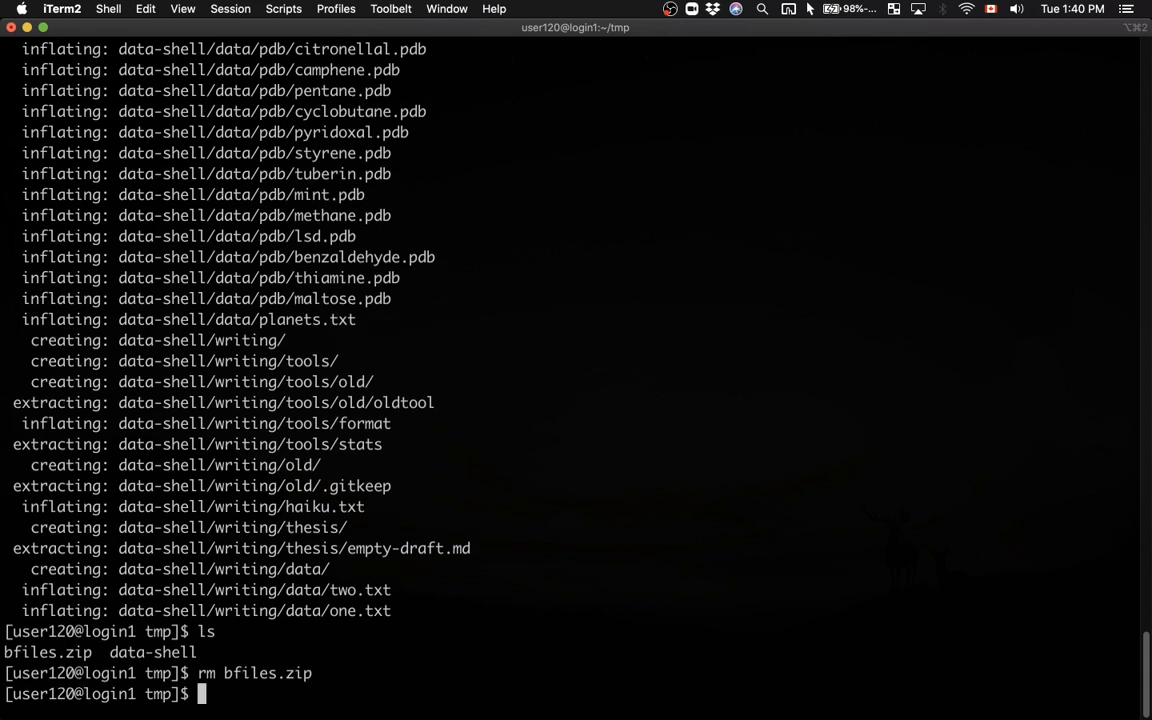
pyautogui.write('ls')
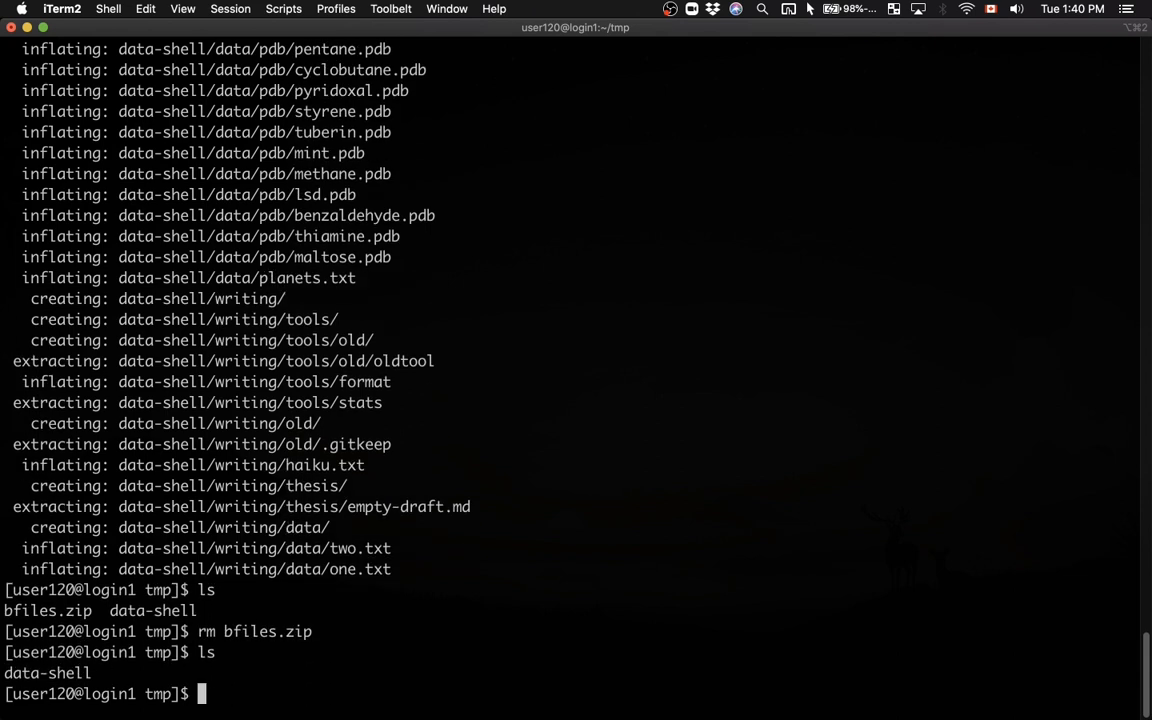
pyautogui.write('ls -F data-shell/')
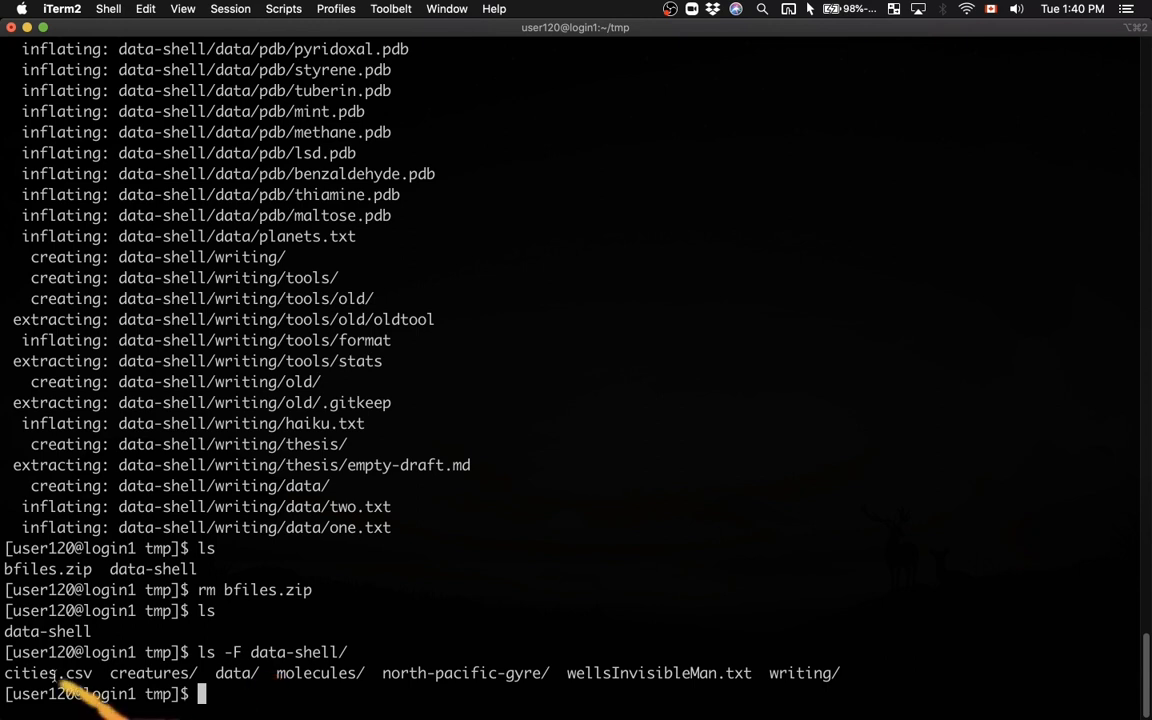
# Highlight listed file names and print the working directory /home/user120/tmp
pyautogui.doubleClick(48, 672)
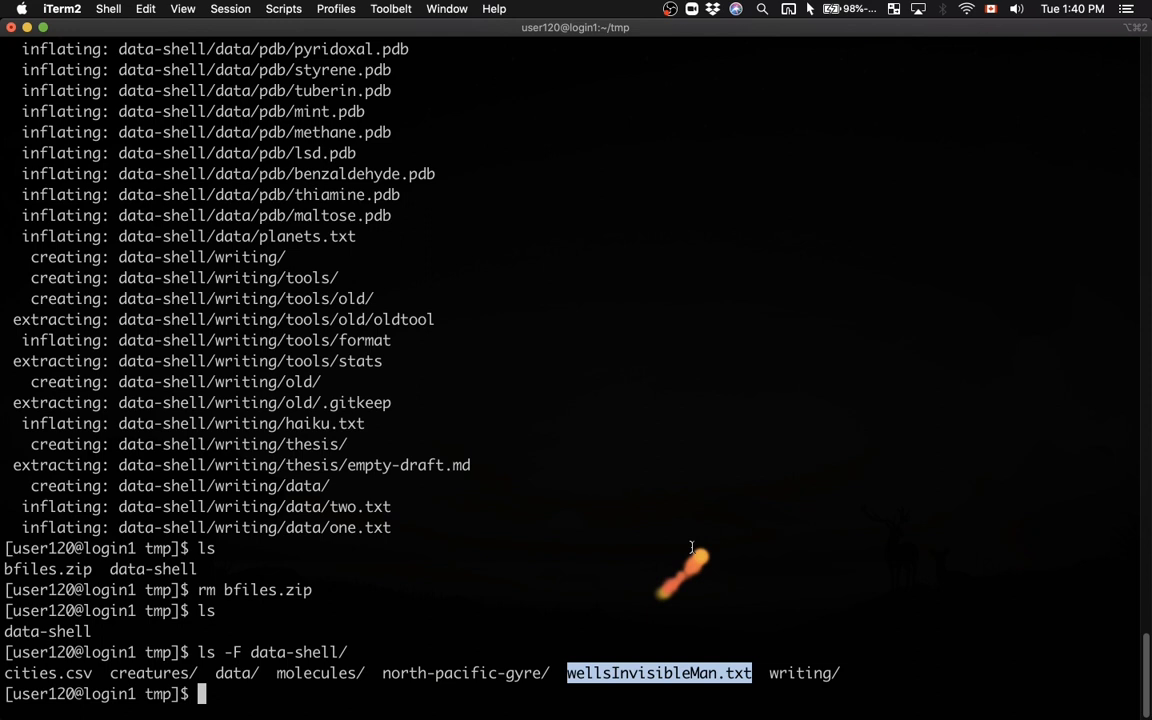
pyautogui.moveTo(692, 548)
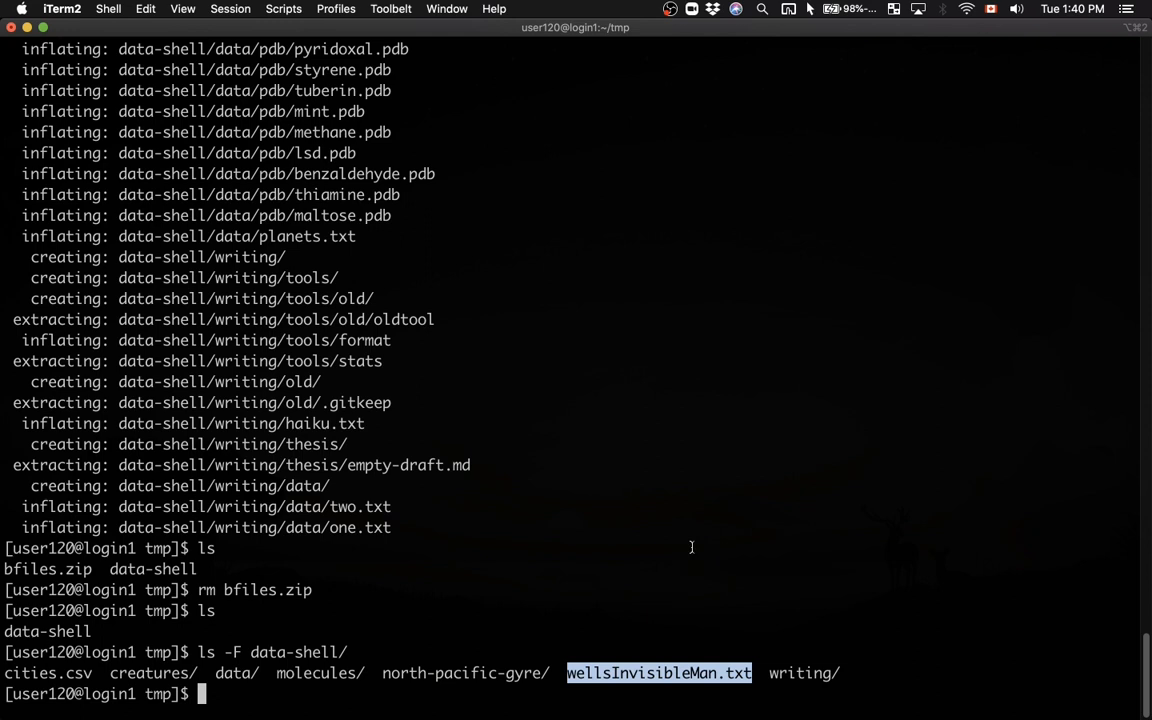
pyautogui.write('pwd')
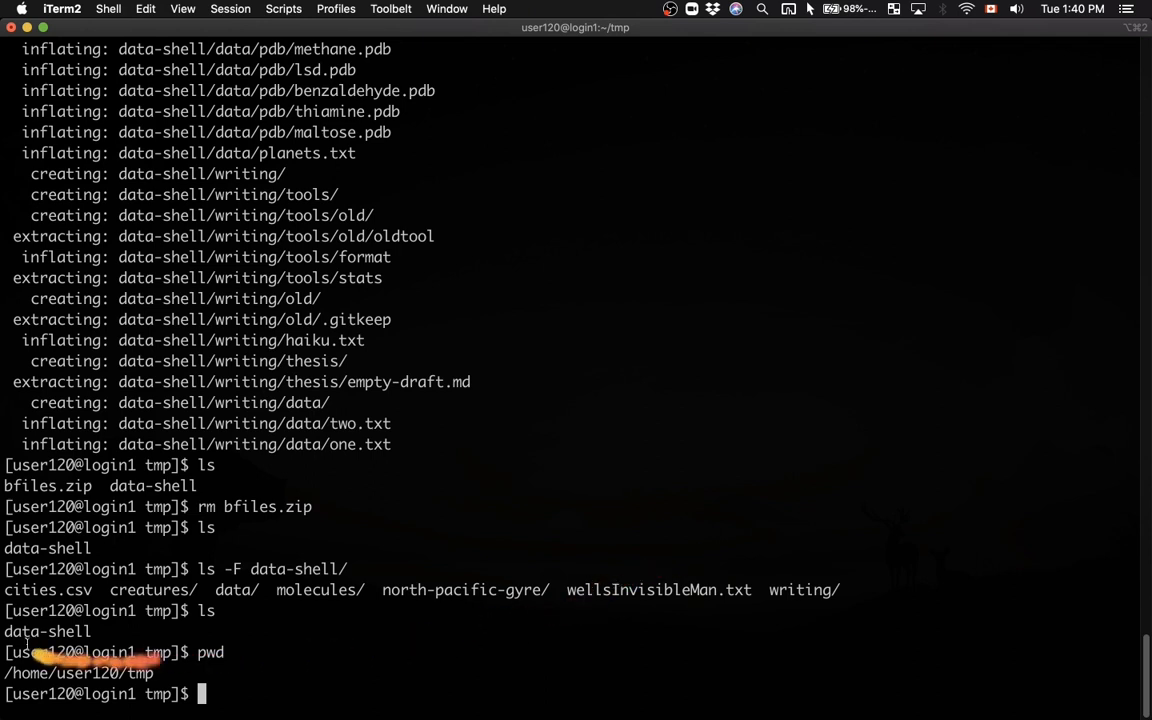
pyautogui.doubleClick(46, 632)
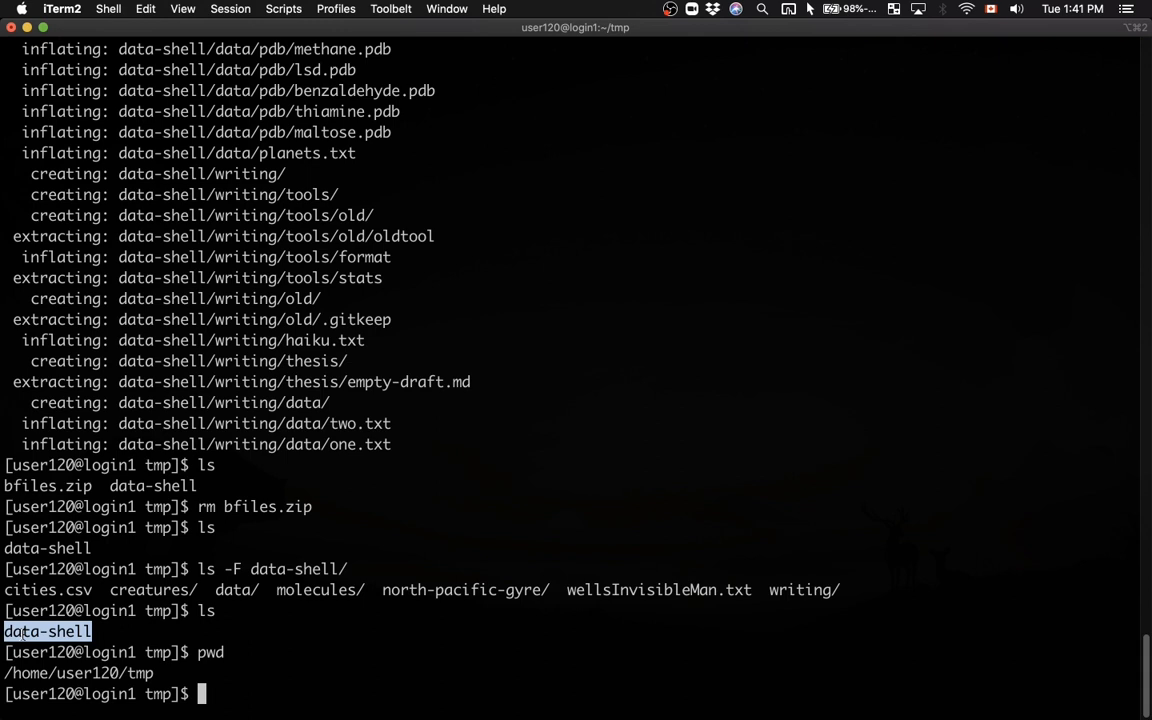
# Compose tar cvf data.tar data-shell/ at the prompt and highlight the cvf options
pyautogui.write('tar cvf')
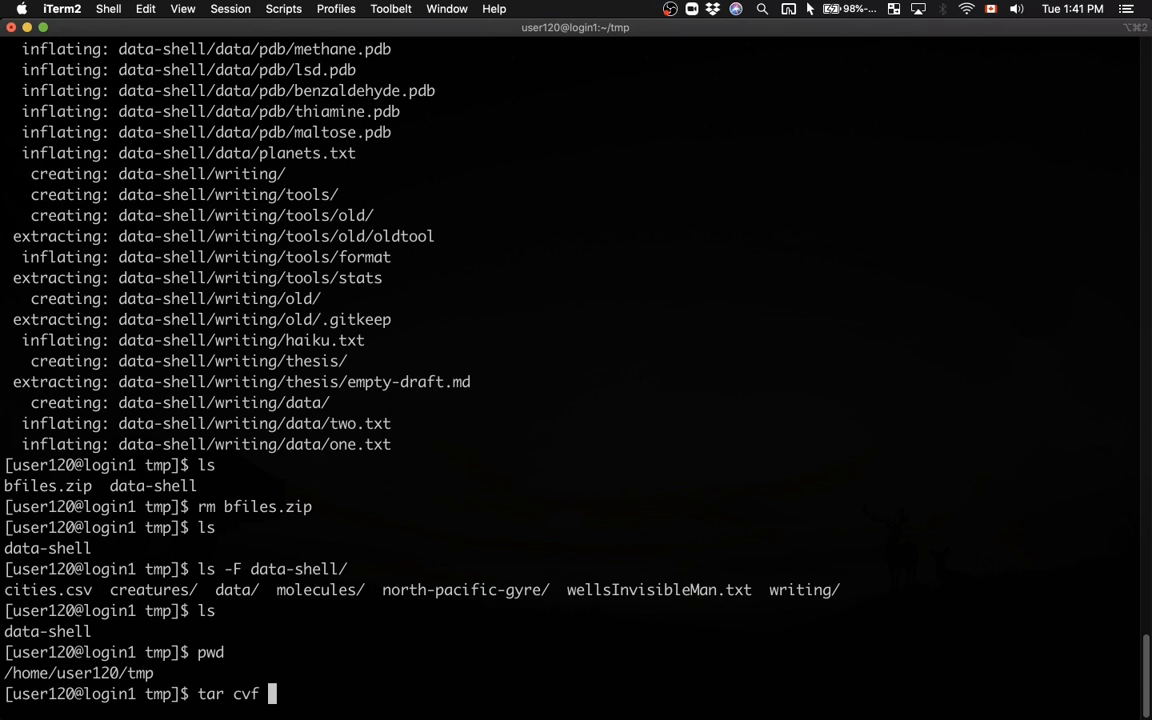
pyautogui.write('data.')
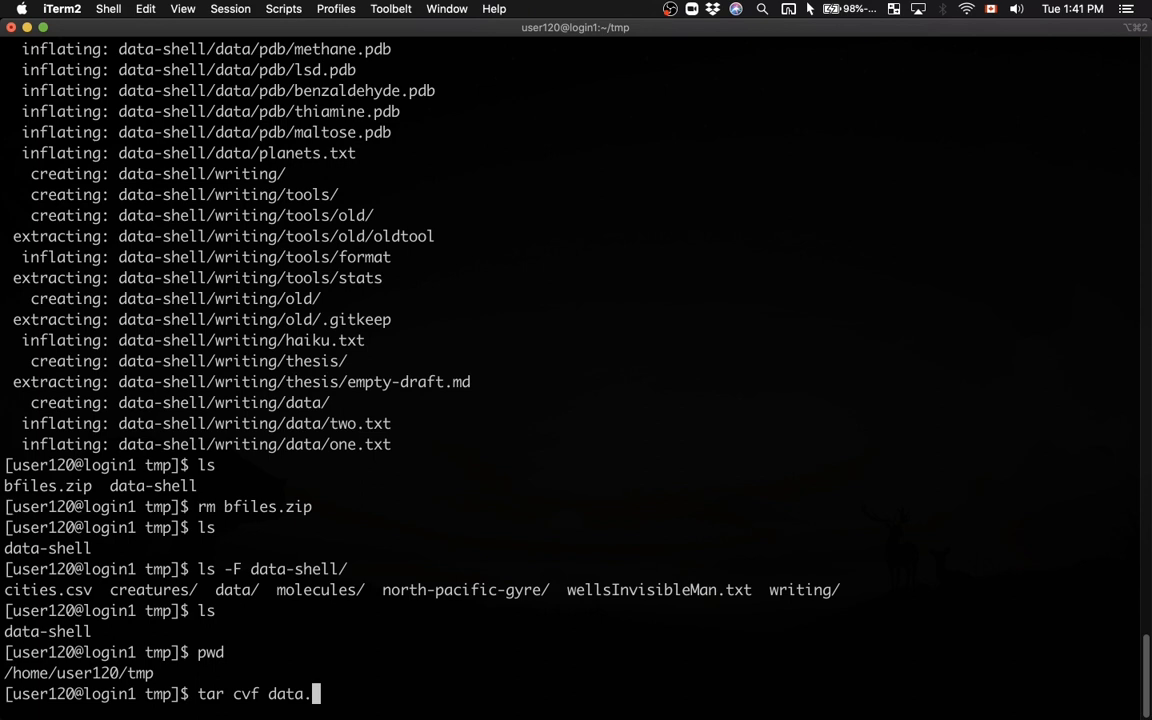
pyautogui.write('tar data-shell/')
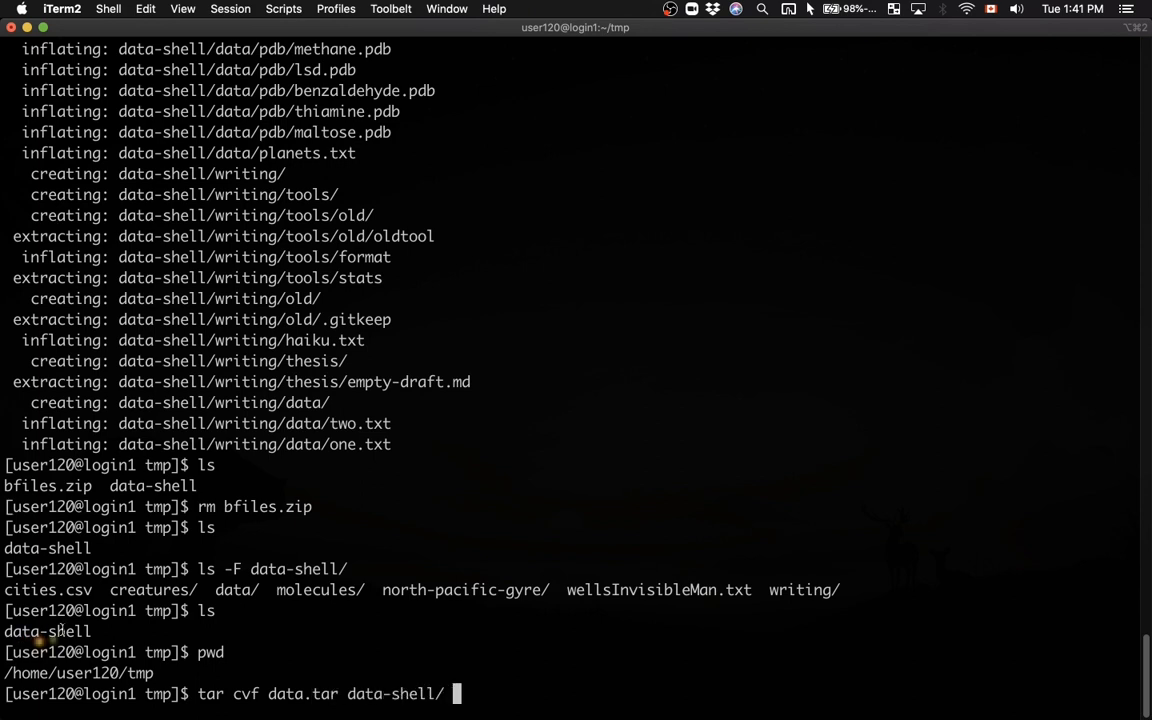
pyautogui.doubleClick(210, 692)
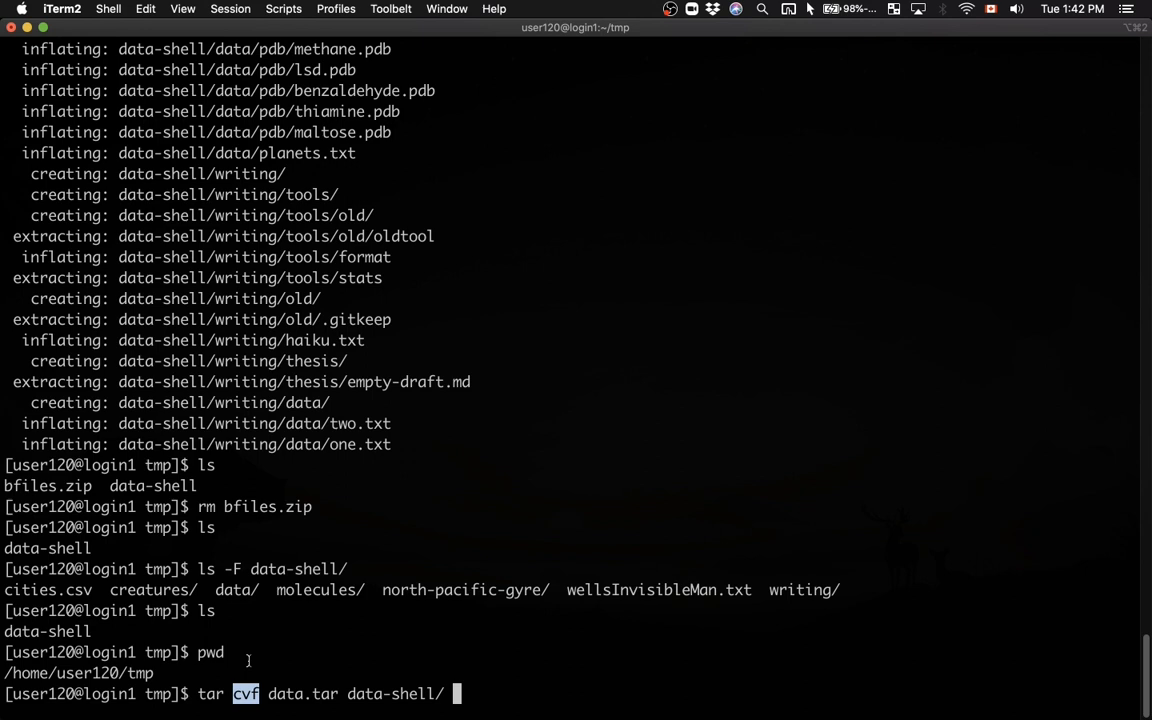
pyautogui.moveTo(646, 8)
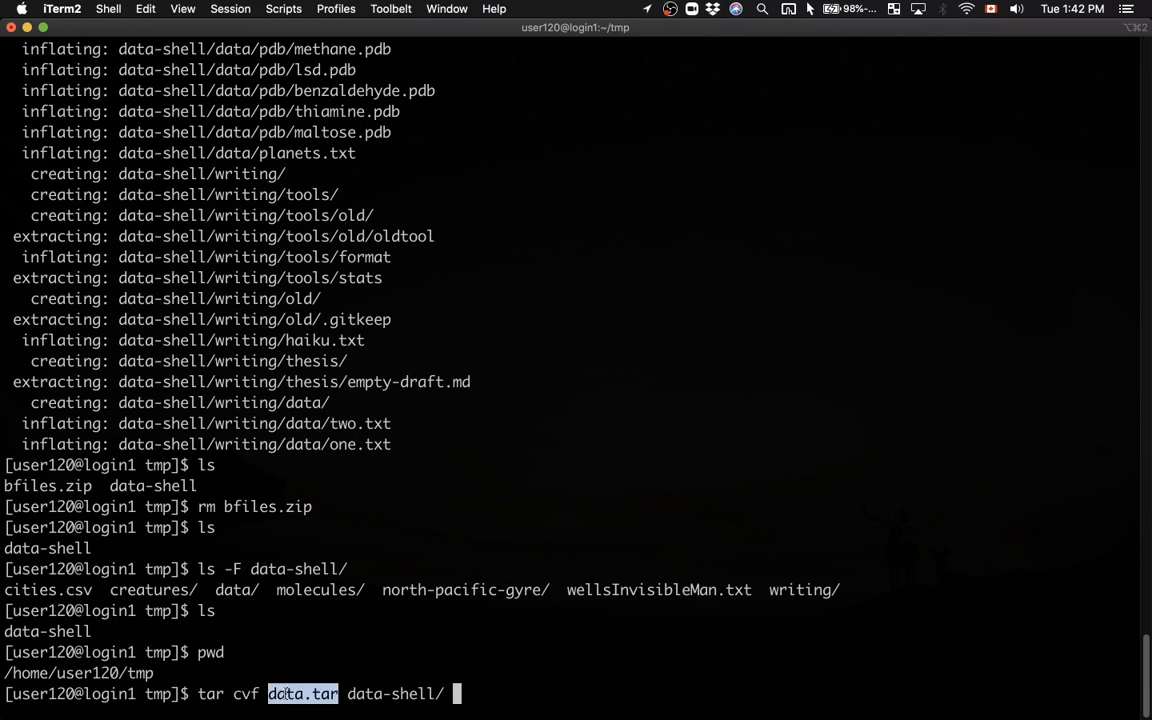
pyautogui.moveTo(290, 694)
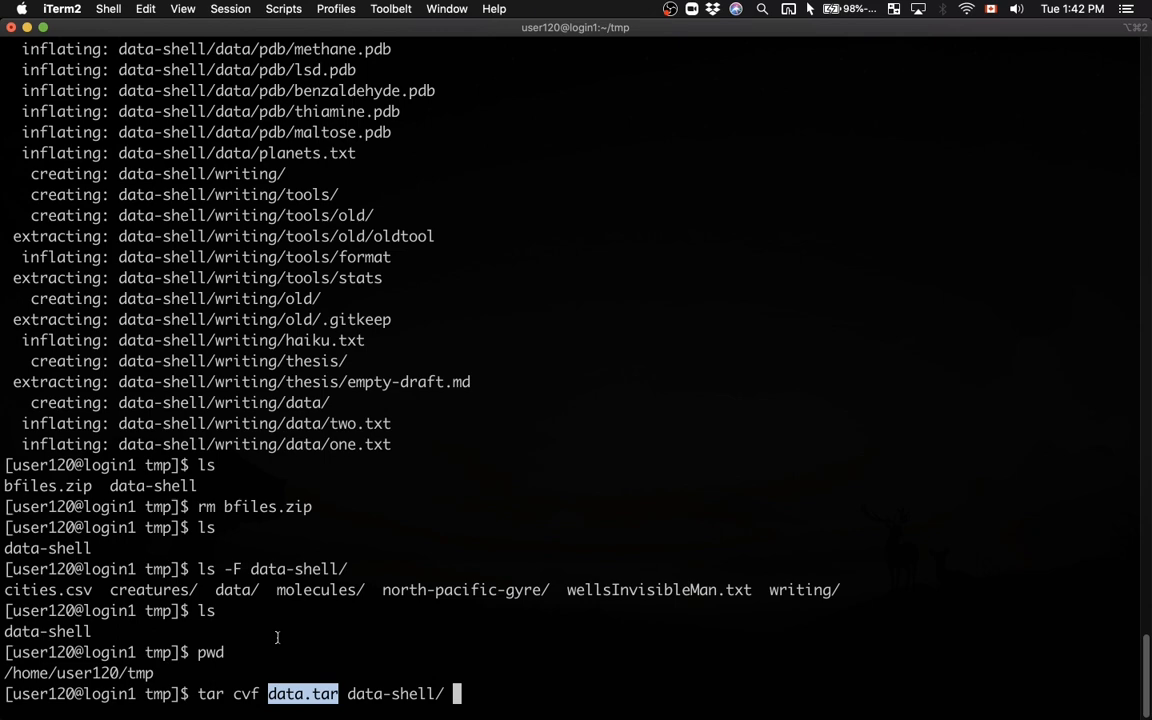
# Run the tar command to pack data-shell into data.tar, then begin a long listing of it
pyautogui.press('Return')
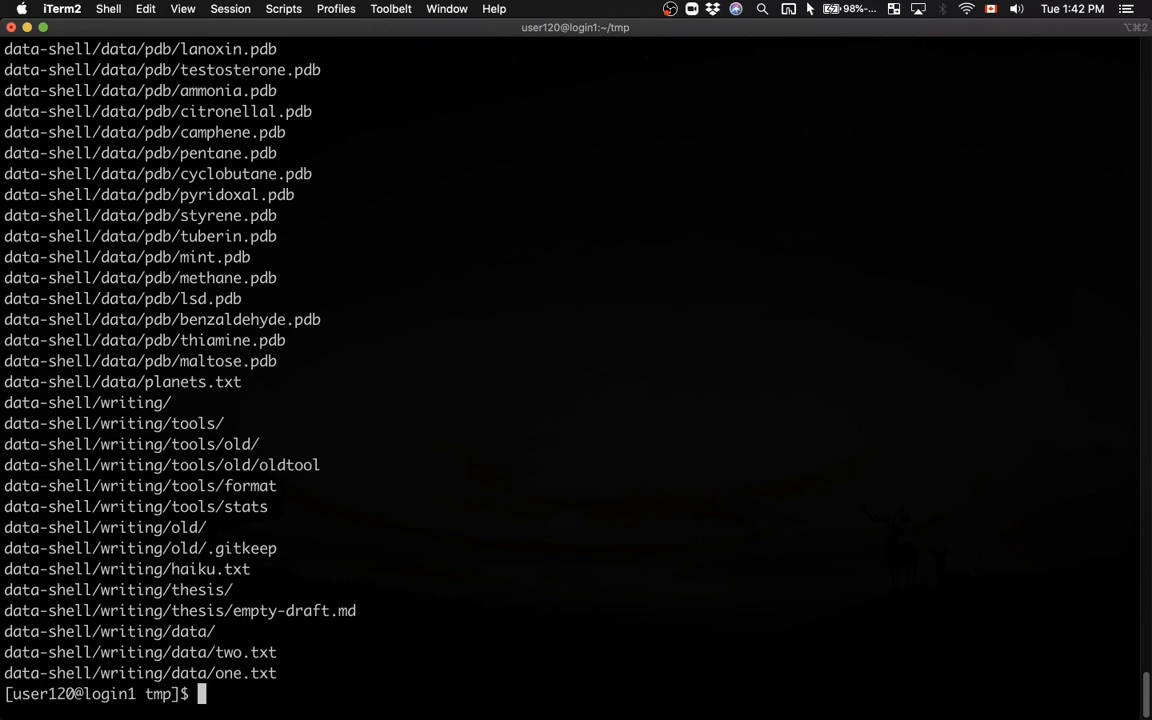
pyautogui.write('ls')
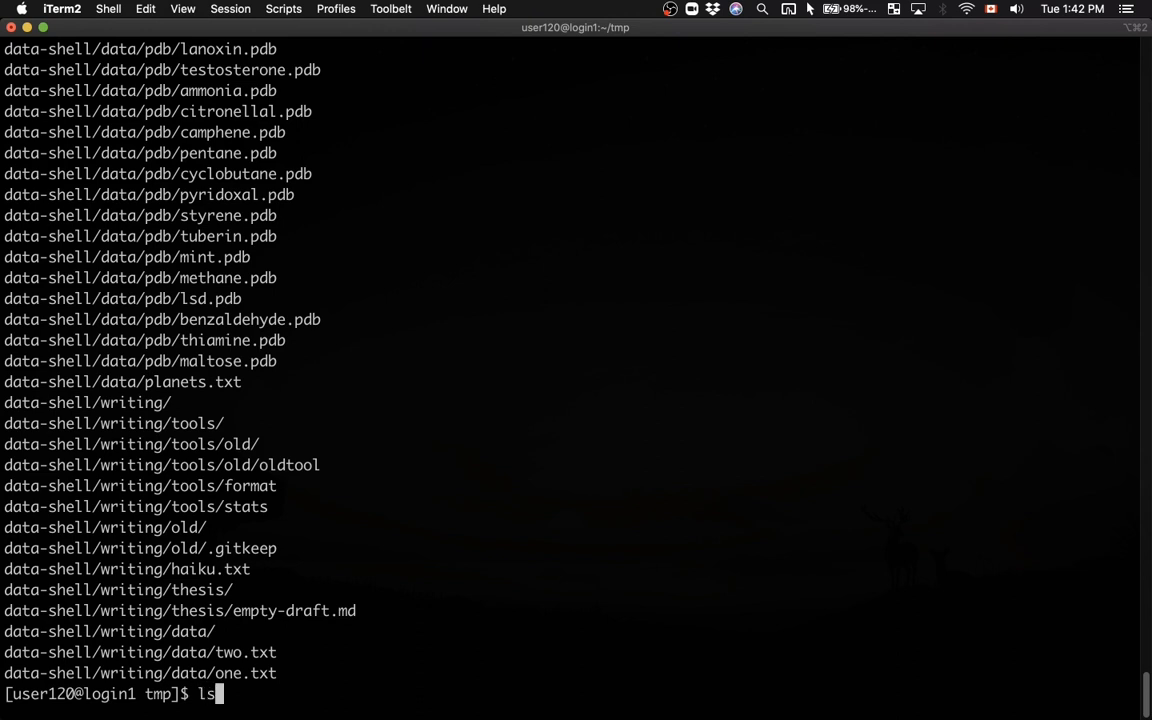
pyautogui.write('-l data')
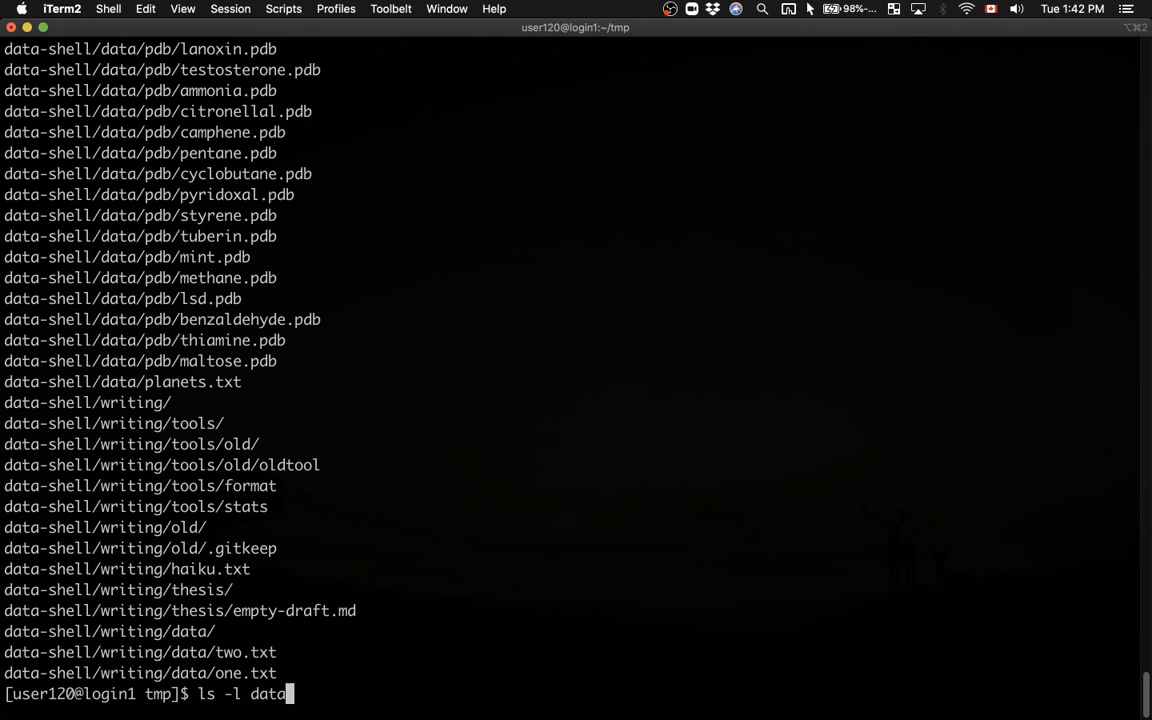
# List data.tar to see its size, 757760 bytes or 740K, and start a gzip command
pyautogui.press('enter')
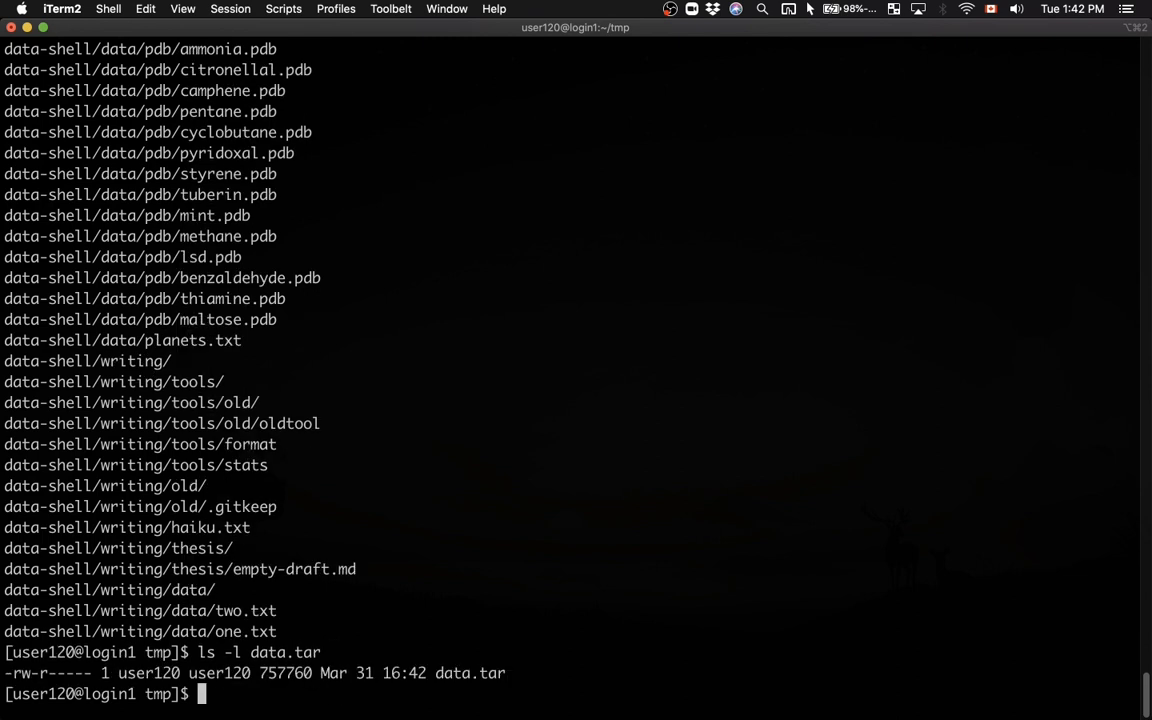
pyautogui.write('ls -l data.tar')
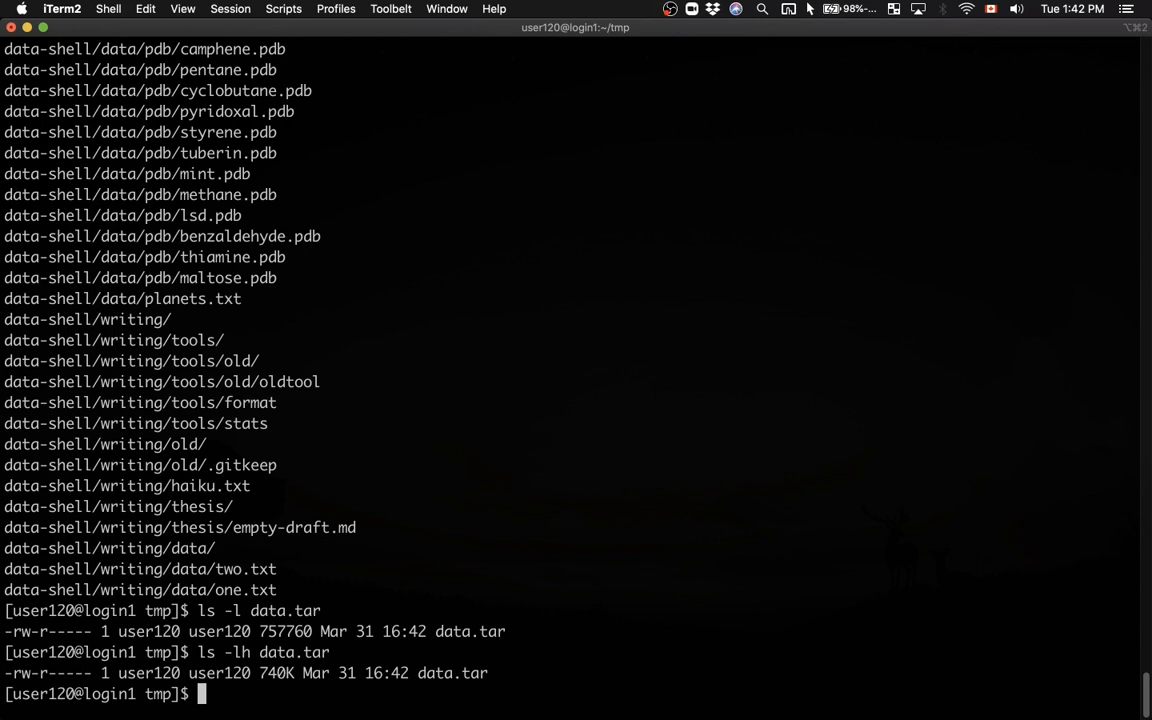
pyautogui.write('gzip')
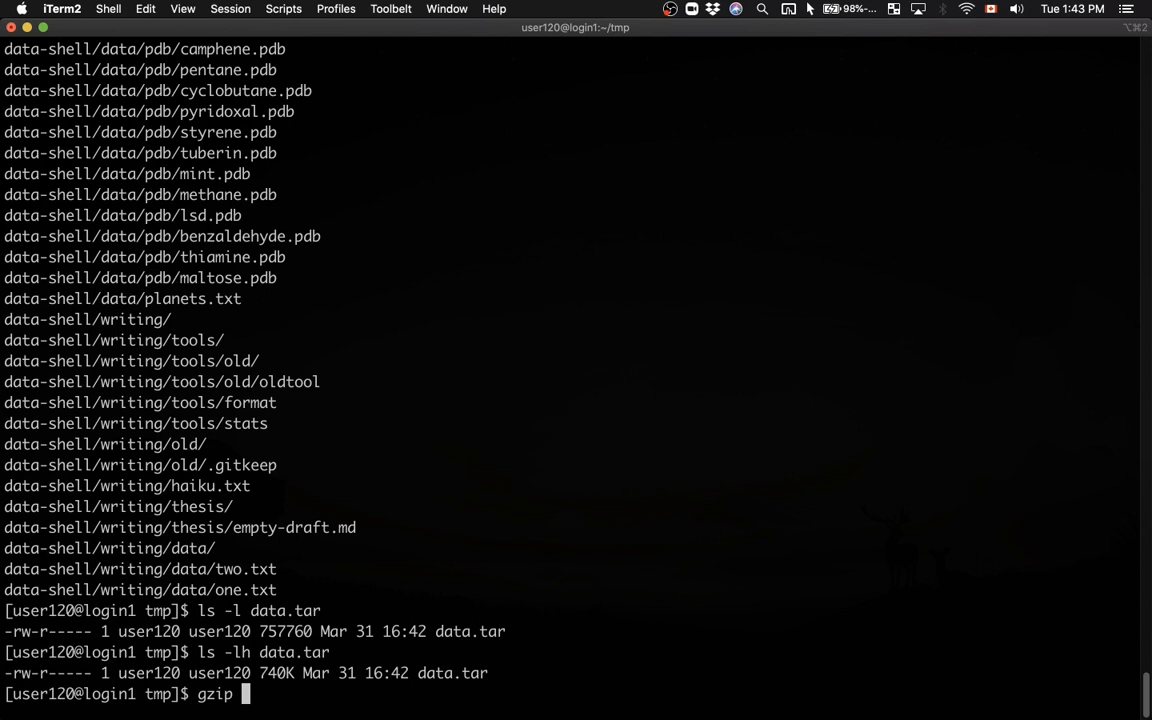
# Run gzip data.tar and list data.tar.gz, now 203K
pyautogui.write('data.tar')
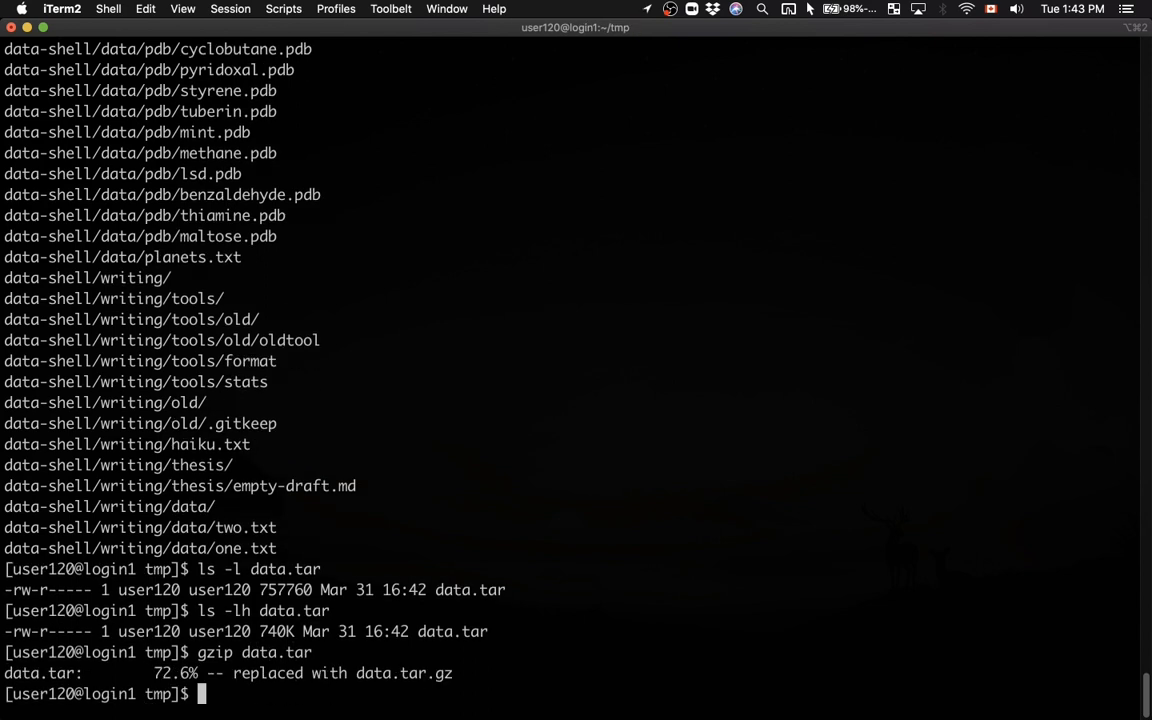
pyautogui.write('ls -lh data.tar.gz')
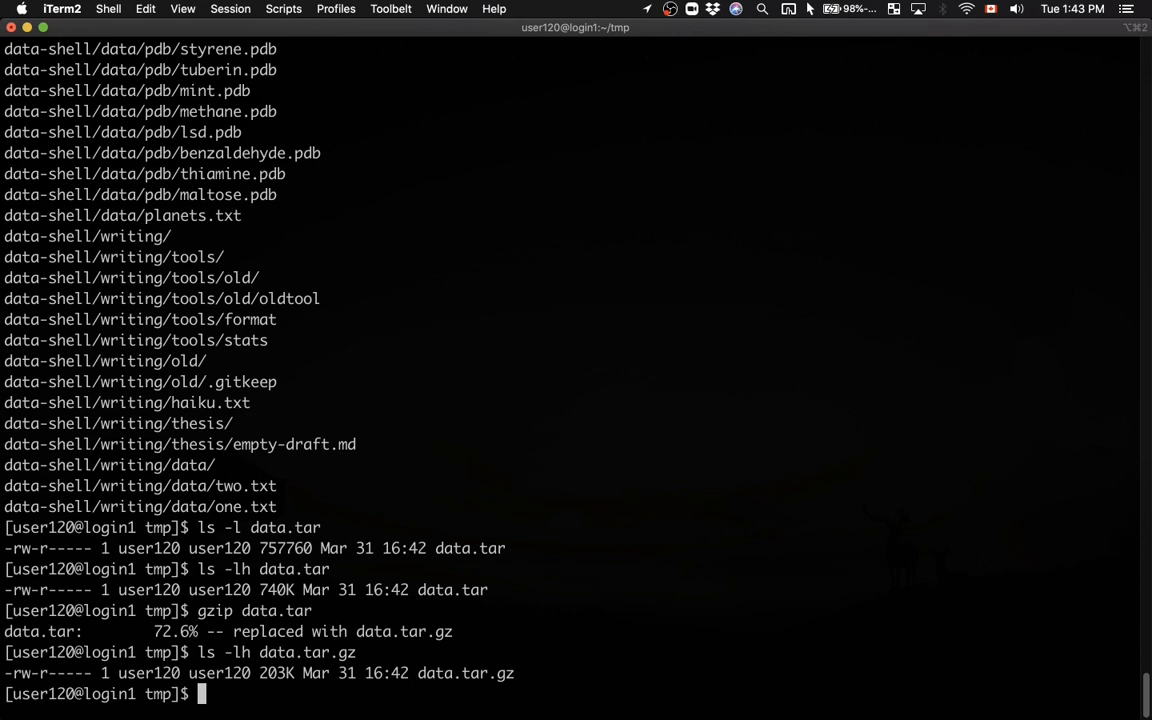
pyautogui.moveTo(270, 652)
pyautogui.write('rm -r')
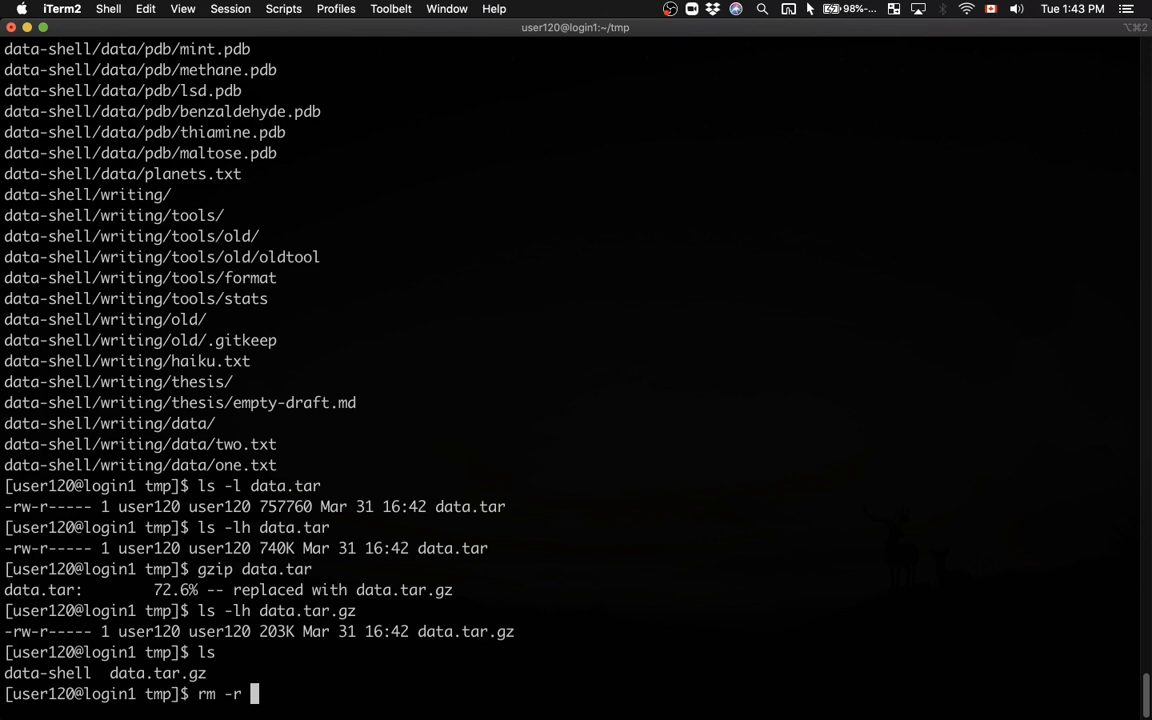
# Remove the data-shell folder with rm -r, leaving only data.tar.gz at 207858 bytes
pyautogui.write('data-shell/')
pyautogui.write('ls -l data.tar.gz')
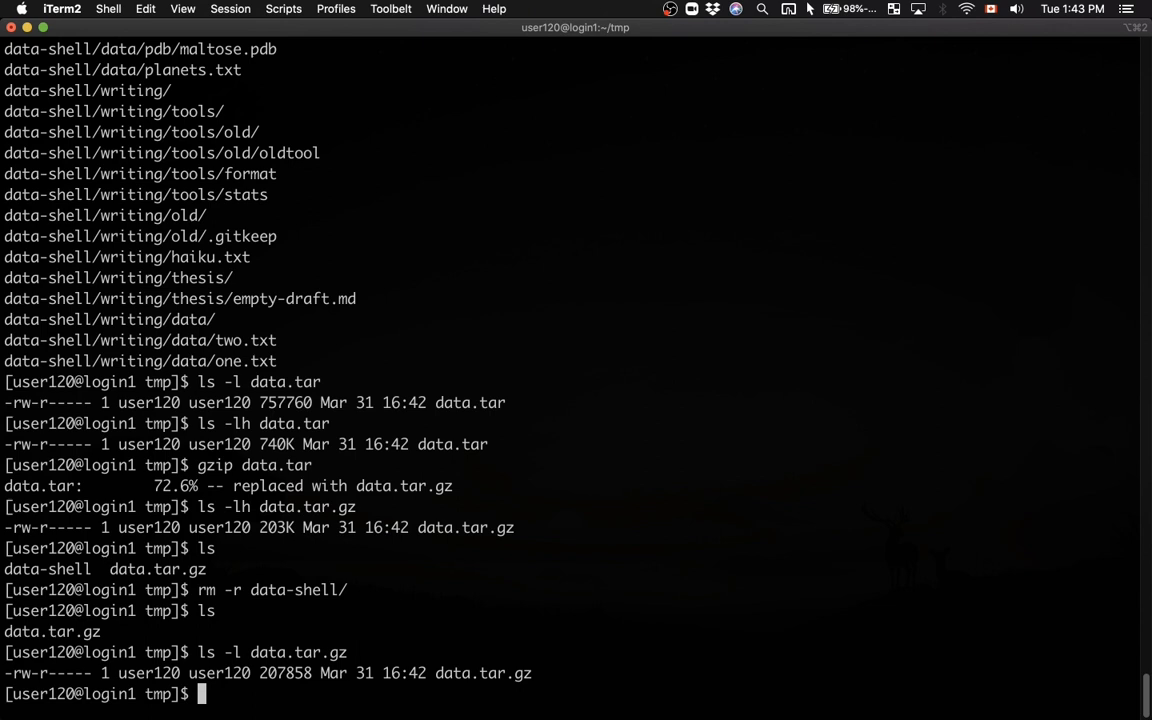
pyautogui.doubleClick(484, 672)
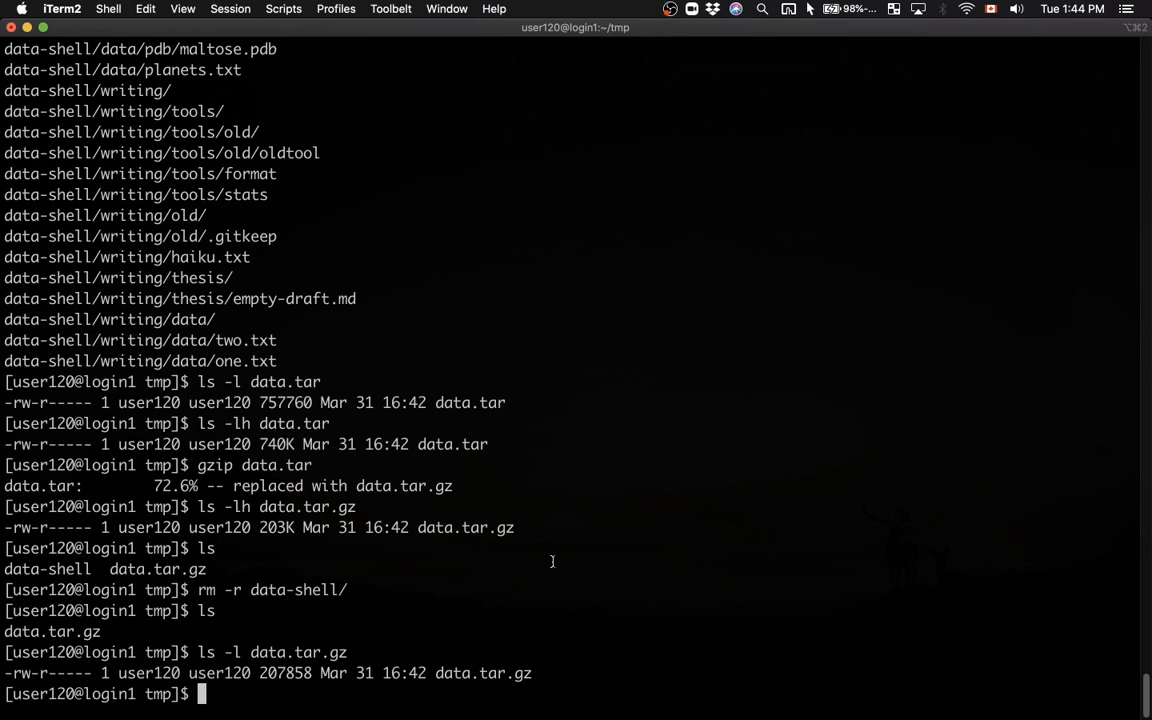
# Gunzip data.tar.gz and list data.tar to confirm its 757760-byte size
pyautogui.write('gun')
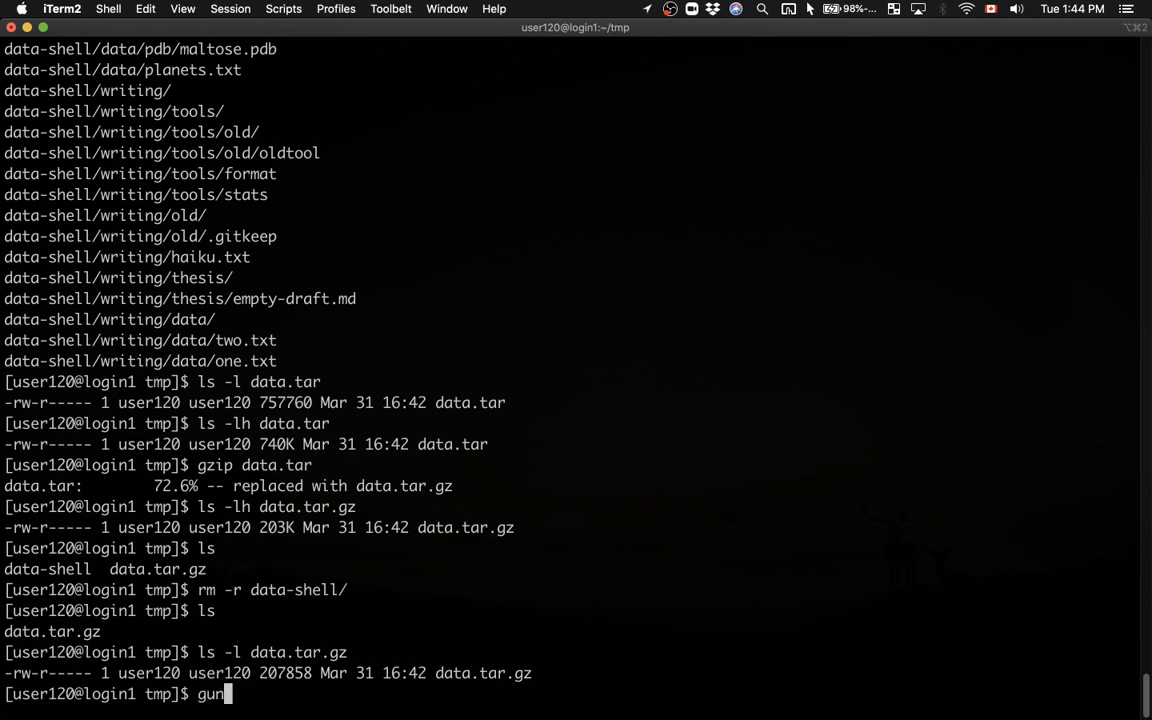
pyautogui.write('zip')
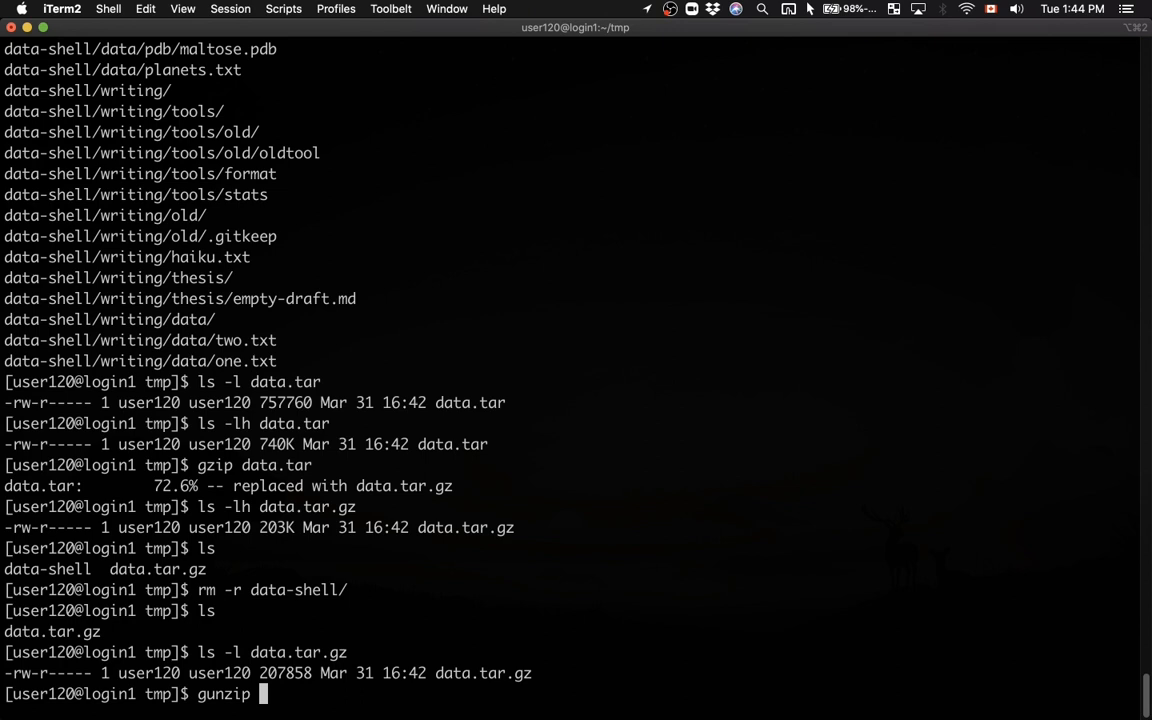
pyautogui.write('data.tar.gz')
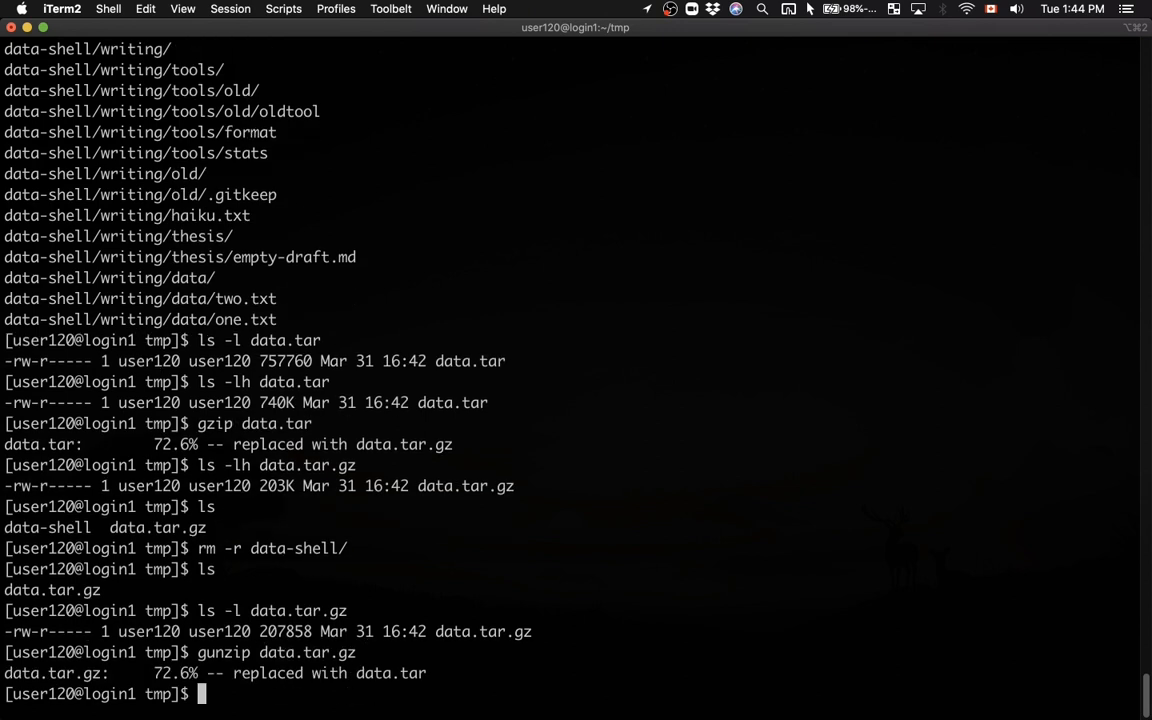
pyautogui.write('ls -l data.tar')
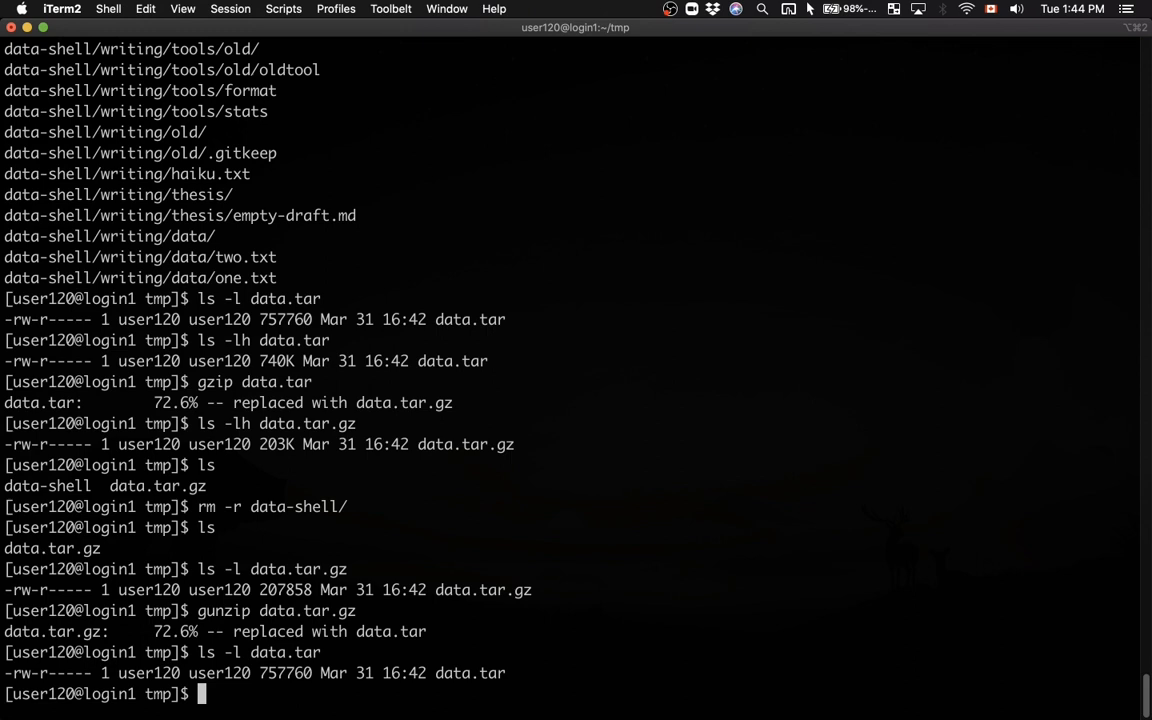
# Extract data.tar with tar xvf to restore the data-shell directory
pyautogui.write('tar xvf')
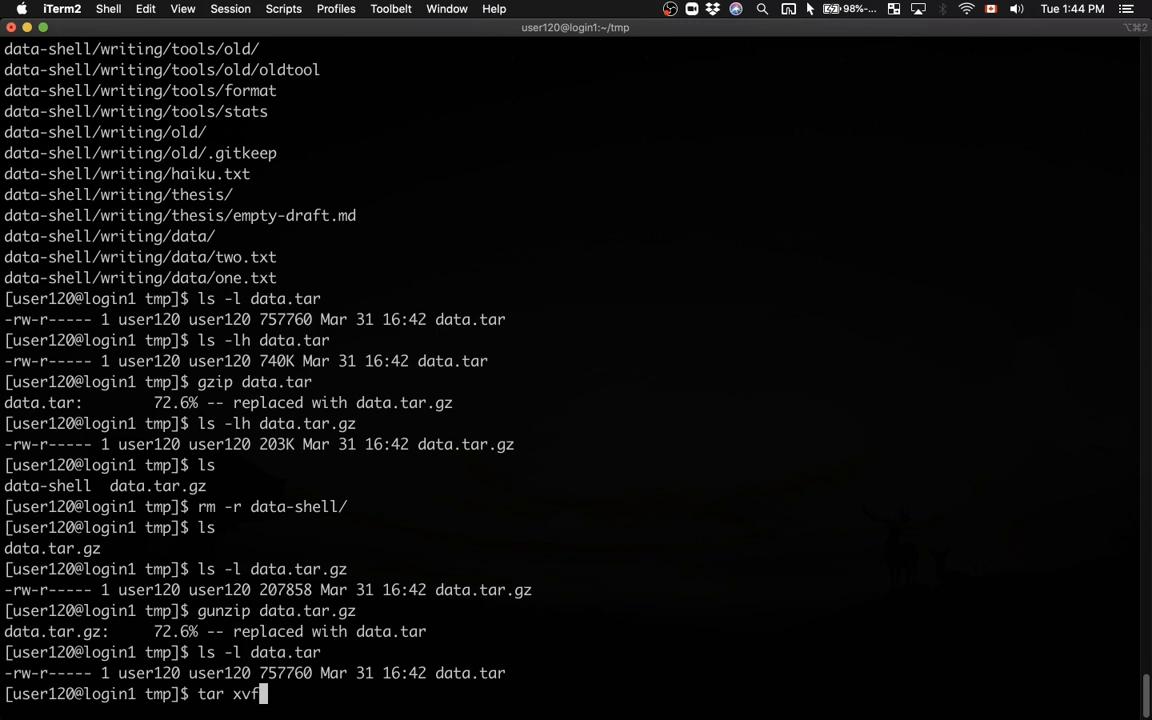
pyautogui.write('data.tar')
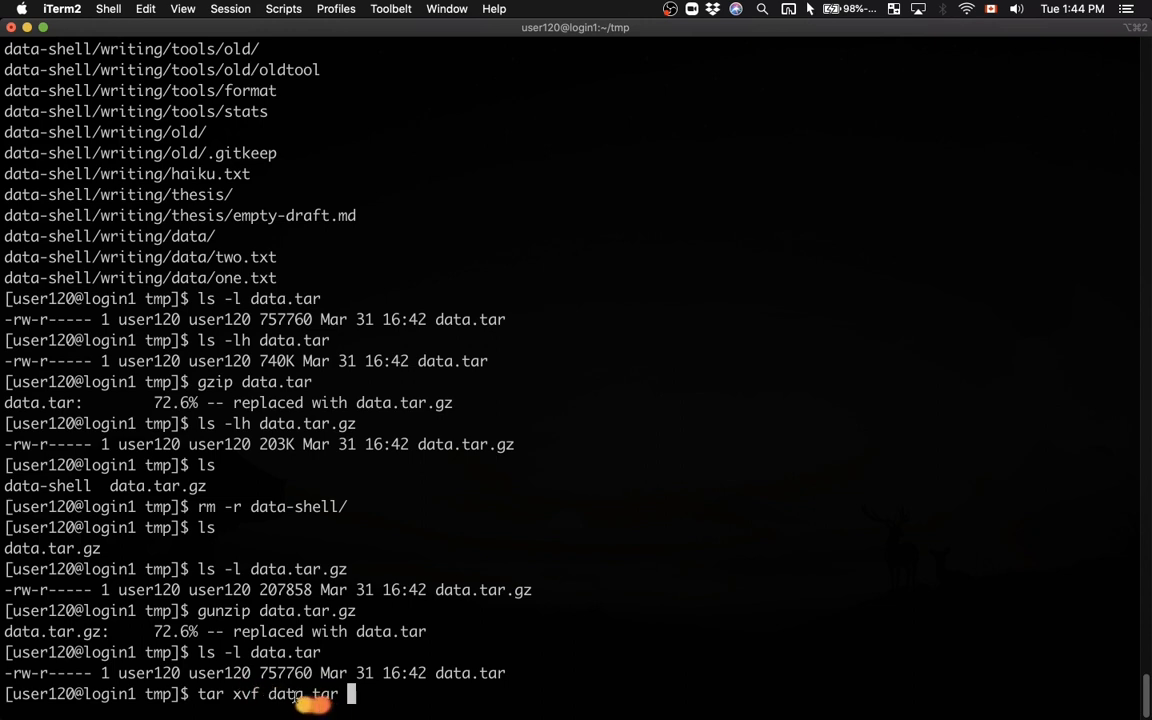
pyautogui.doubleClick(302, 694)
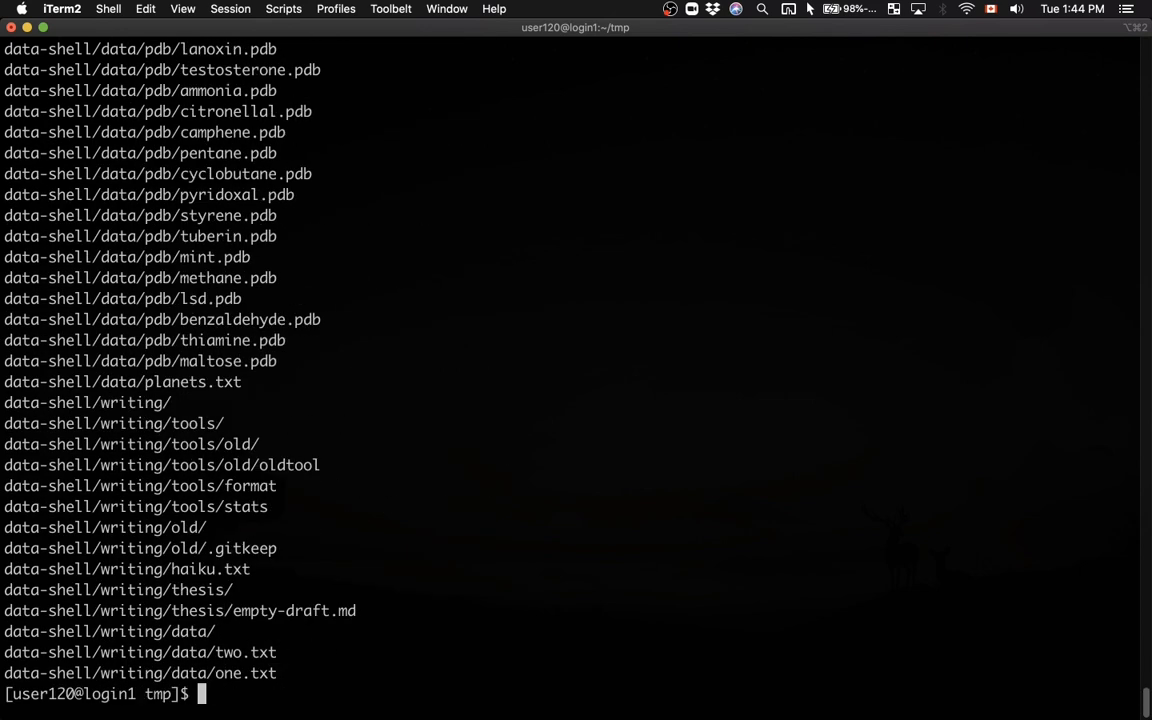
# List the directory, remove data.tar, and bring up the shell history
pyautogui.write('ls')
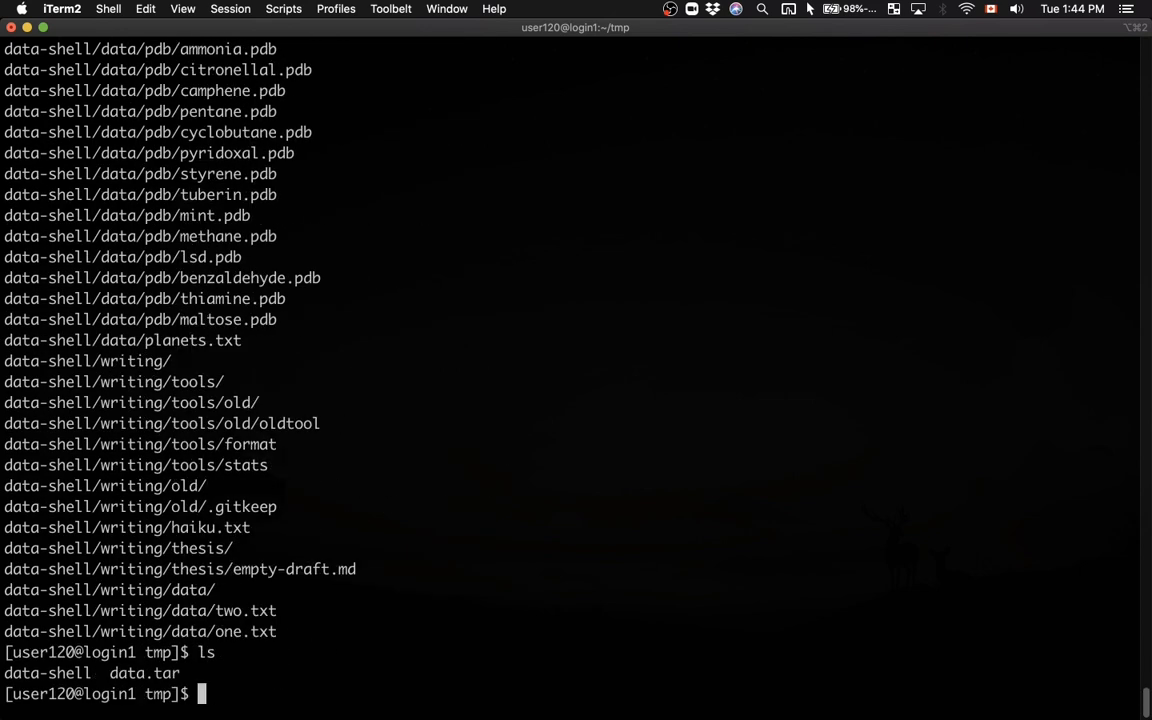
pyautogui.write('rm data.tar')
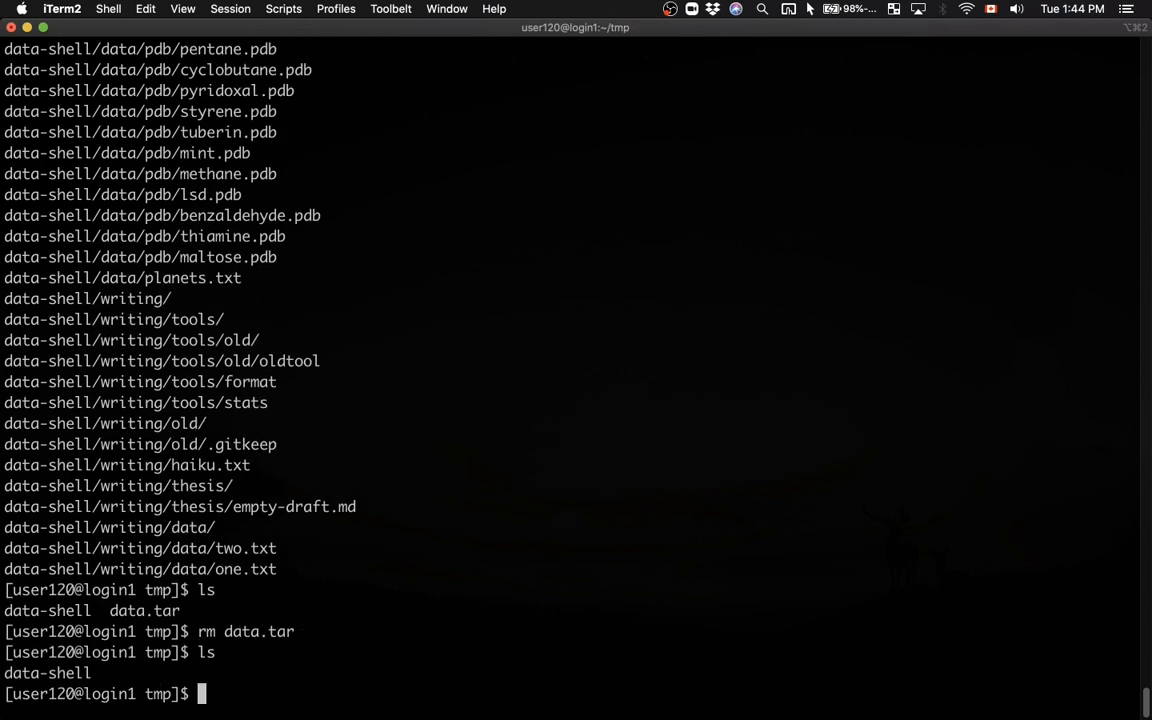
pyautogui.write('history')
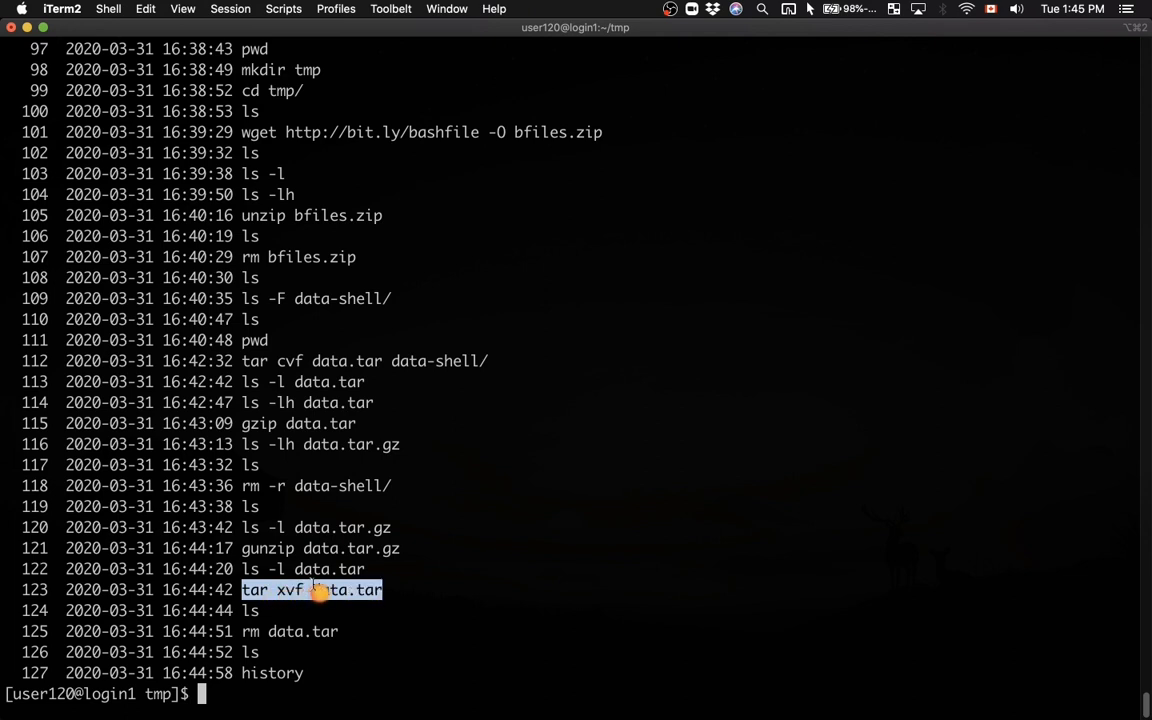
pyautogui.moveTo(330, 490)
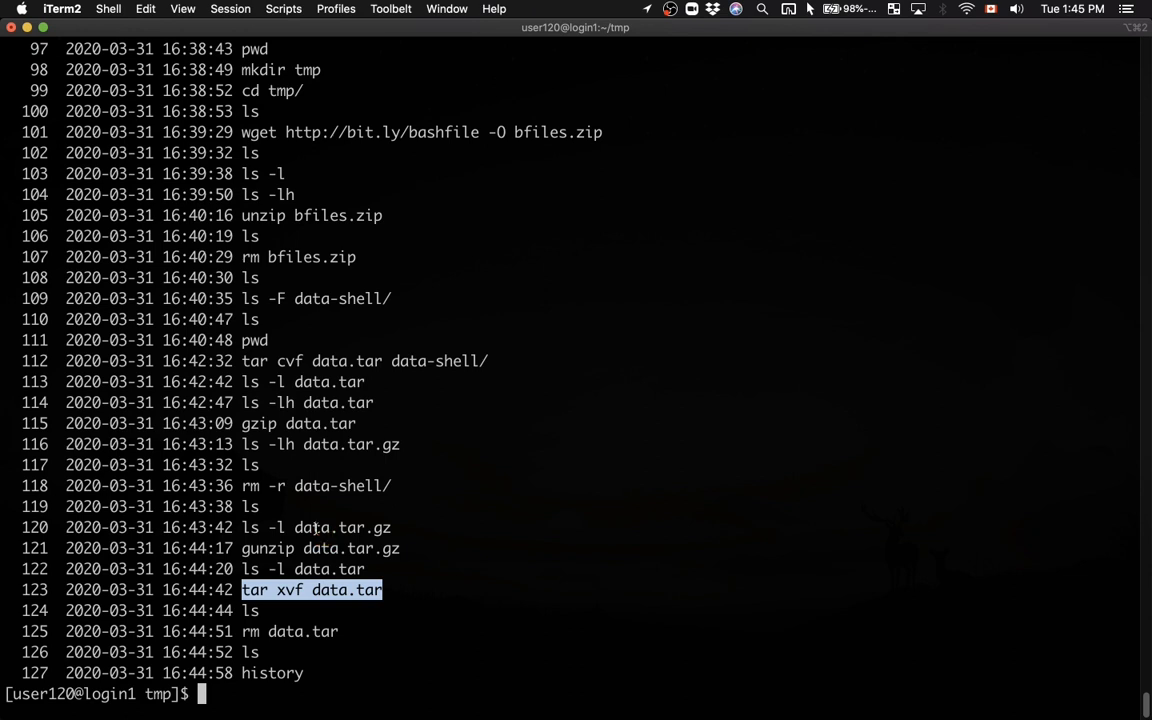
pyautogui.moveTo(316, 528)
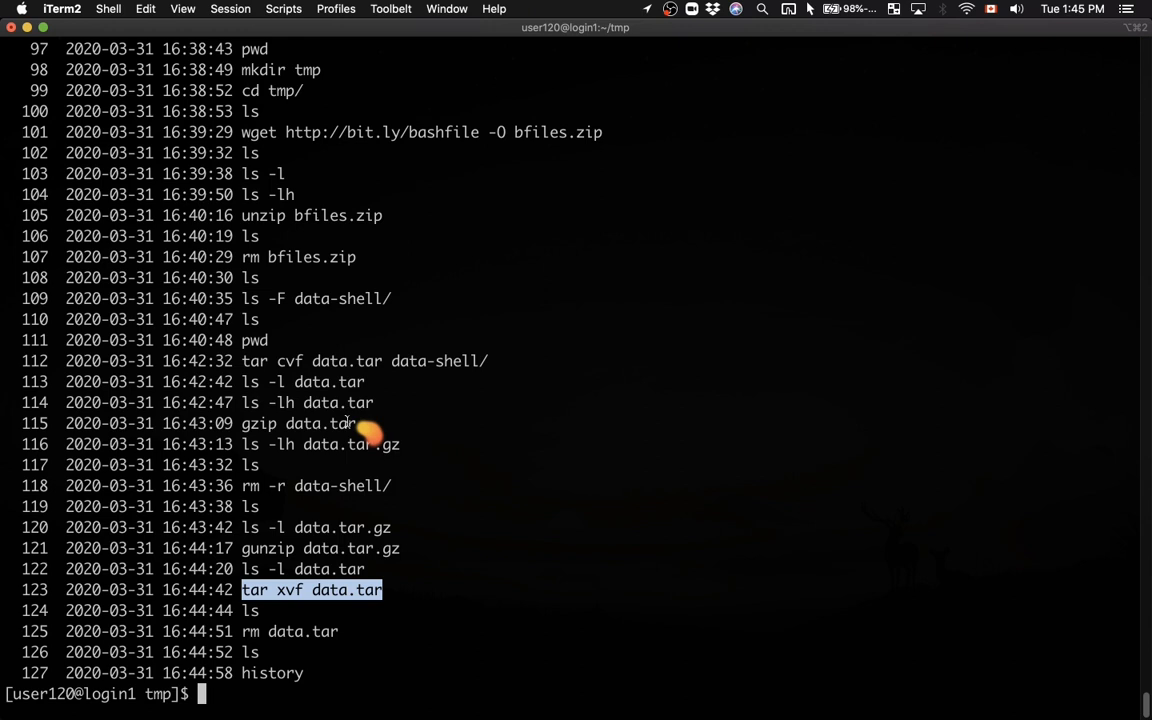
pyautogui.moveTo(264, 360)
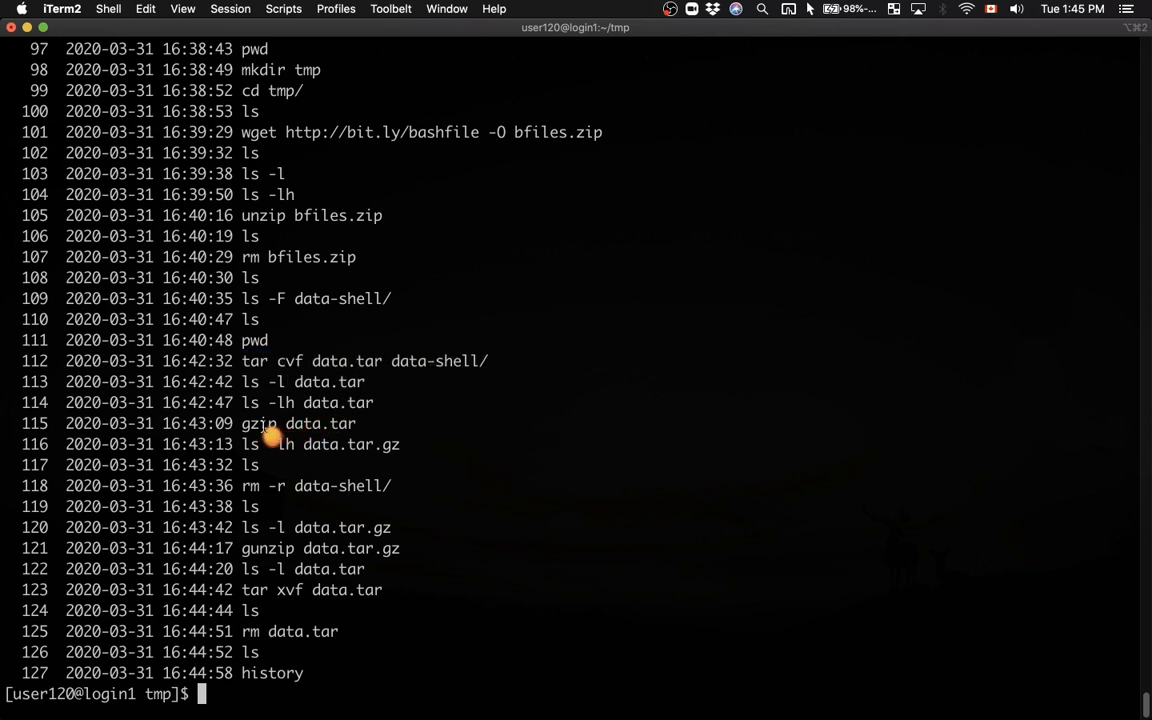
# Highlight the tar xvf entry in the displayed command history
pyautogui.doubleClick(298, 424)
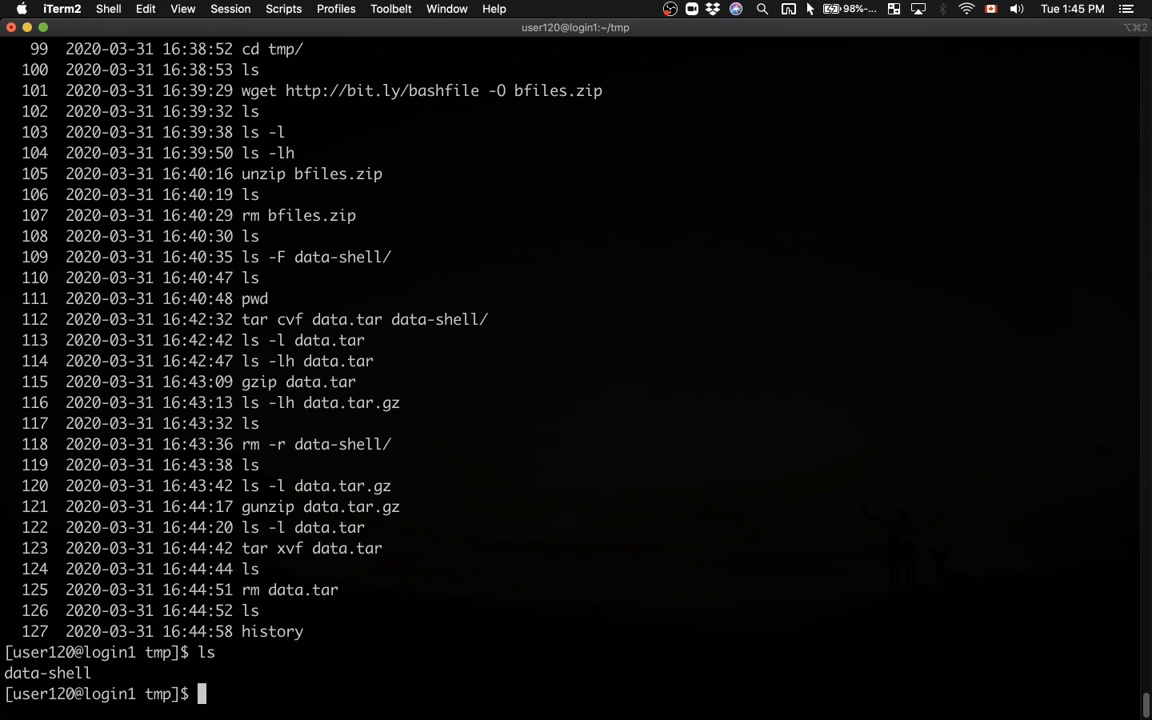
# Create the compressed archive data.tar.gz from data-shell/ with tar cvfz in one step
pyautogui.write('ls -F')
pyautogui.write('tar')
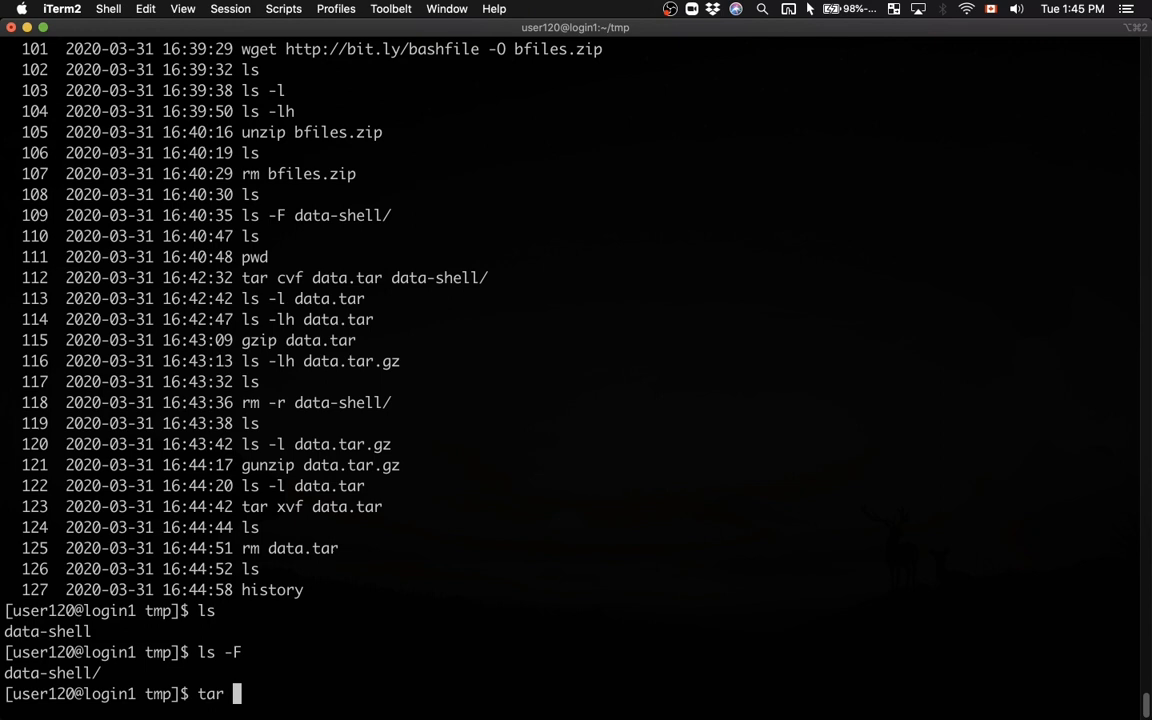
pyautogui.write('cvf')
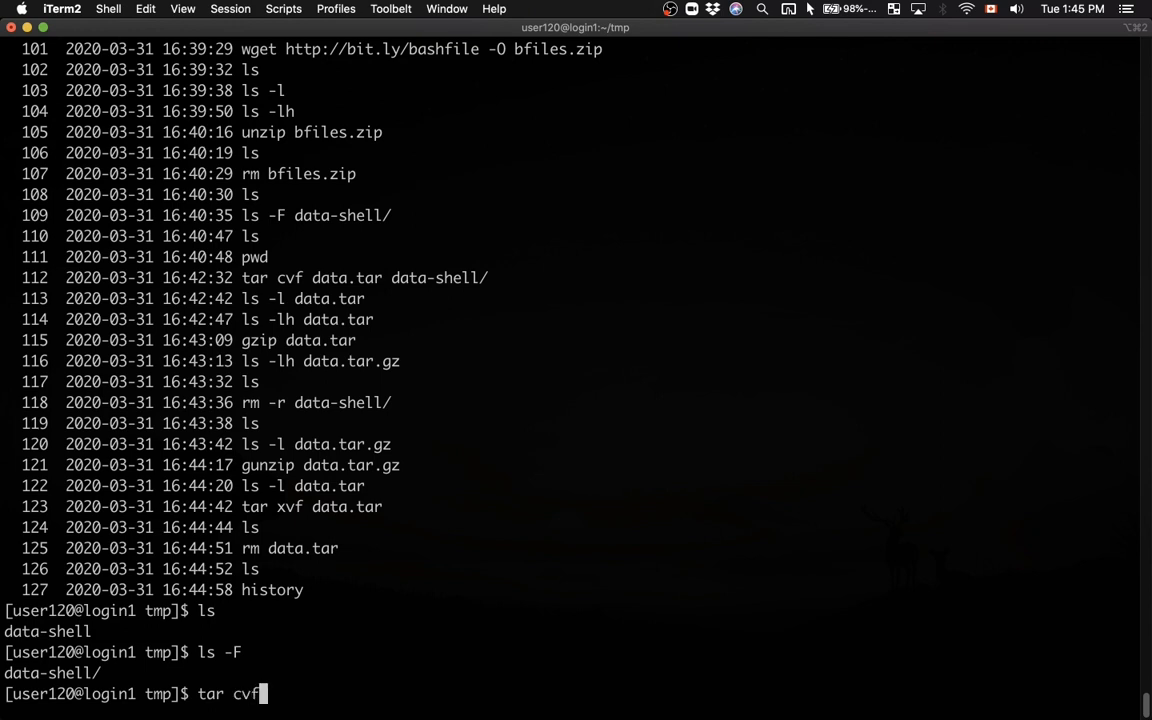
pyautogui.write('z')
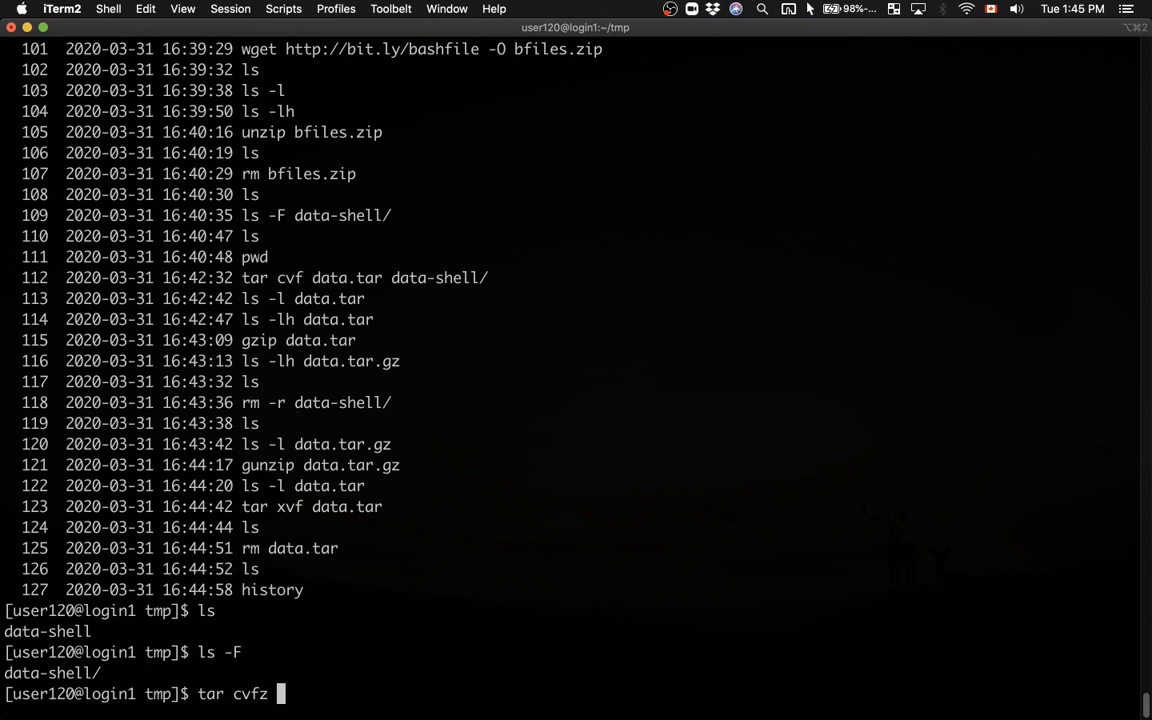
pyautogui.write('data.tar.gz')
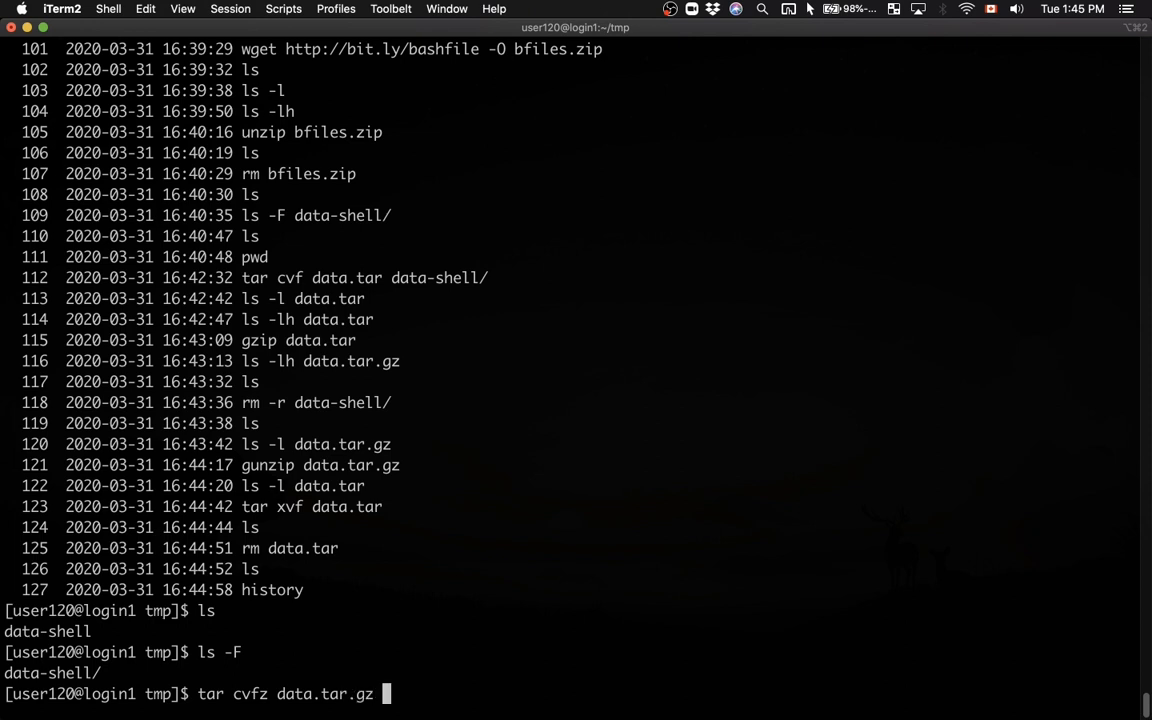
pyautogui.write('data-shell/')
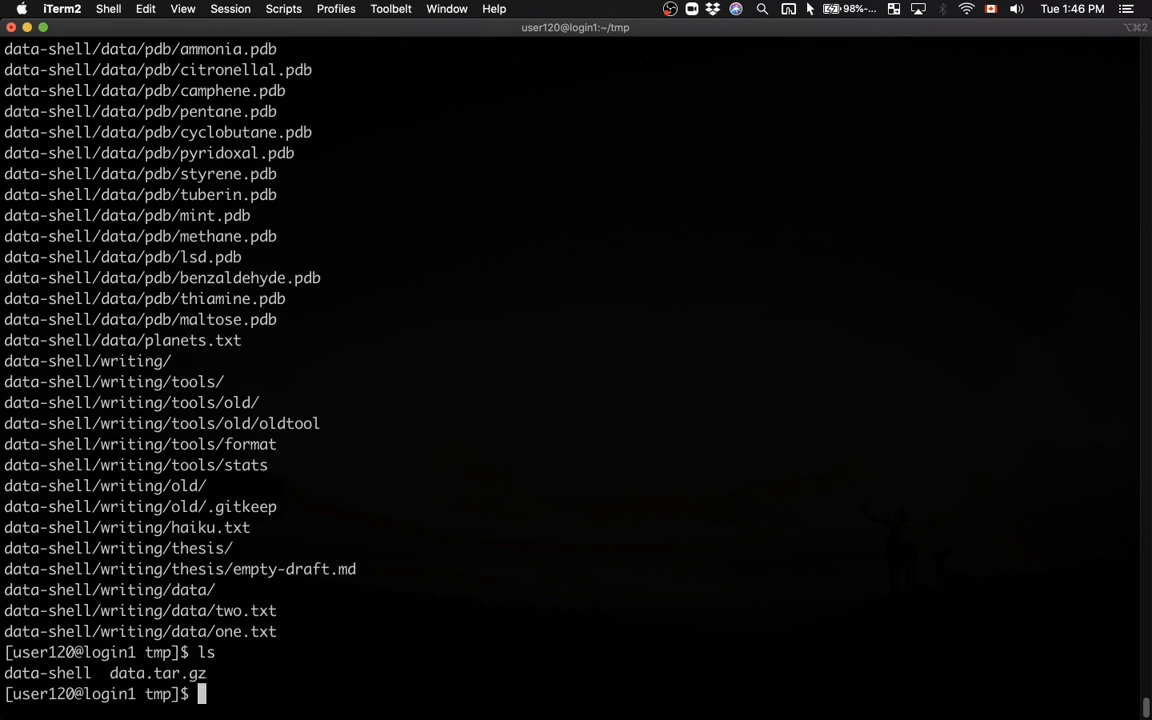
# List data.tar.gz in detail, showing 207843 bytes, about 203K human-readable
pyautogui.write('ls -l data')
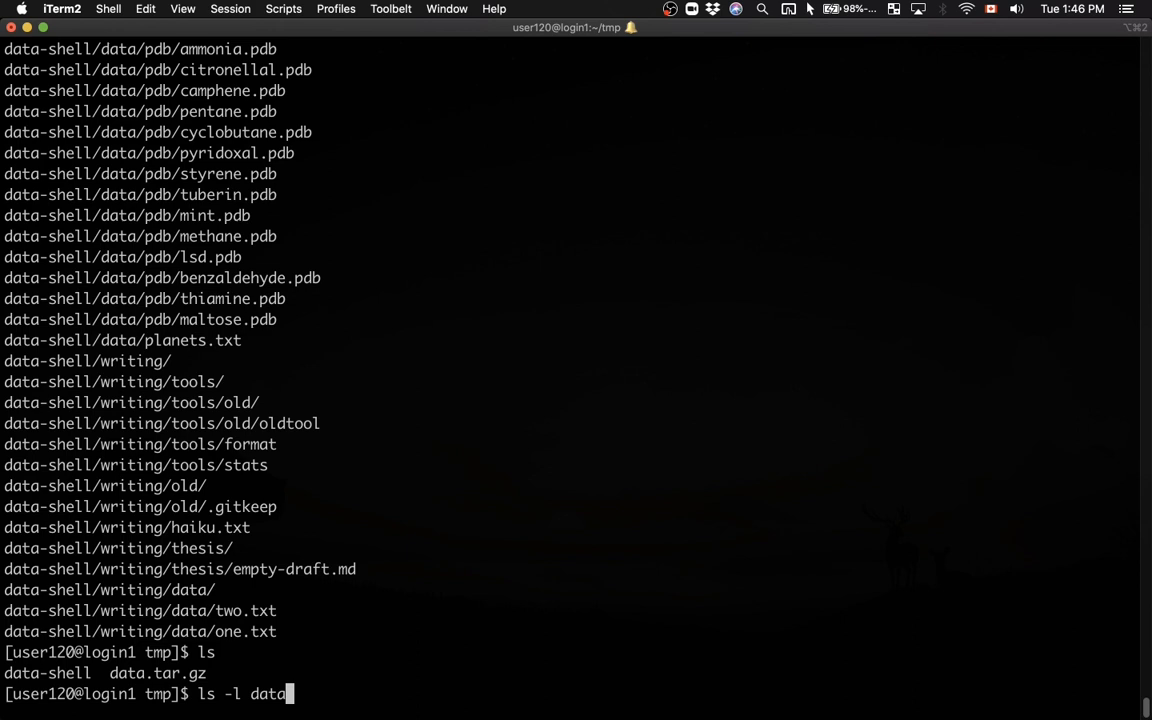
pyautogui.press('enter')
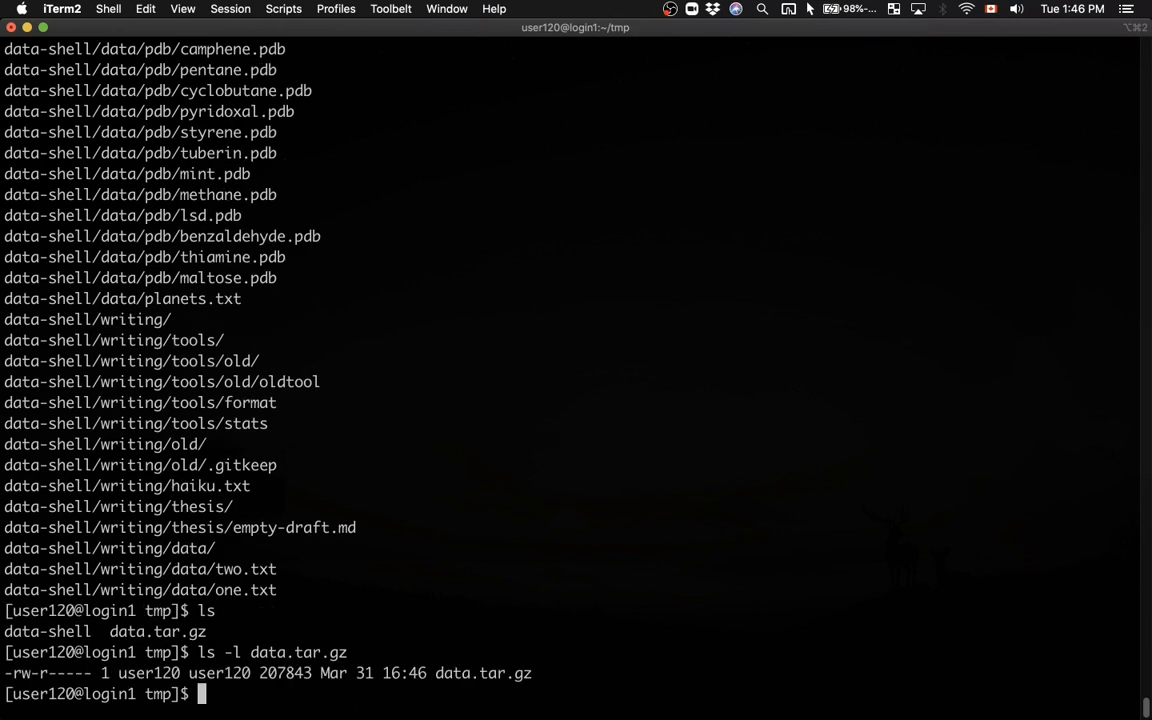
pyautogui.write('ls -l data.tar.gz')
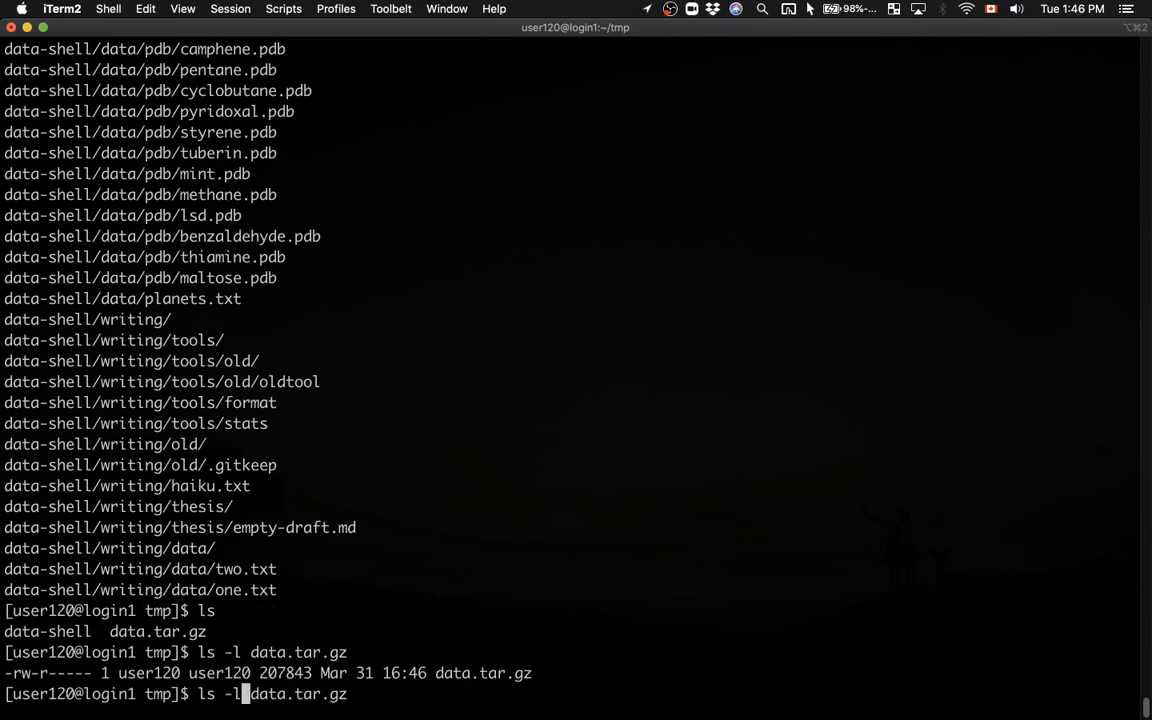
pyautogui.write('h')
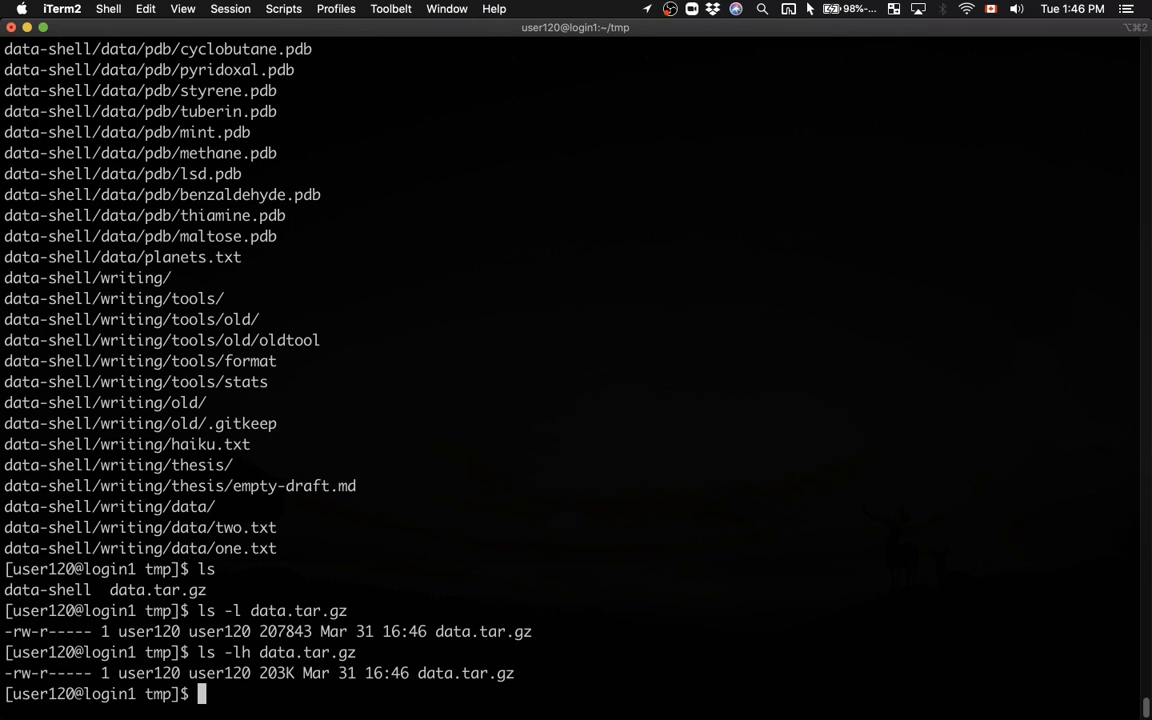
pyautogui.moveTo(536, 400)
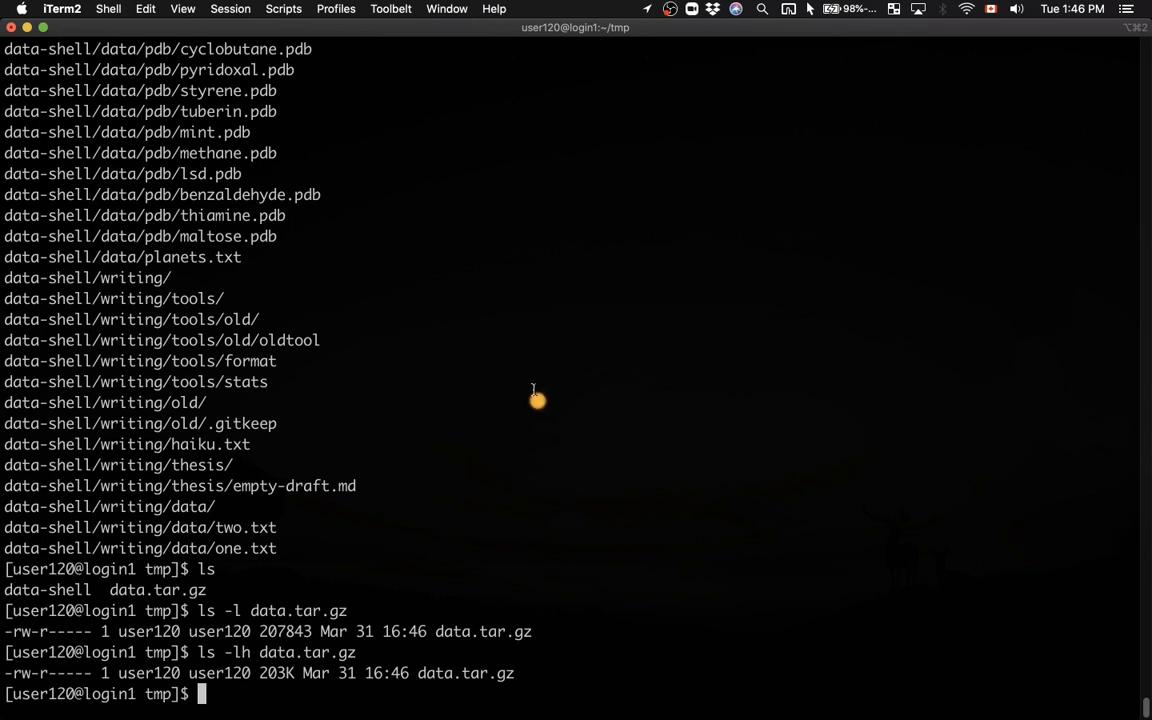
# Remove the data-shell directory recursively with rm -r
pyautogui.write('rm')
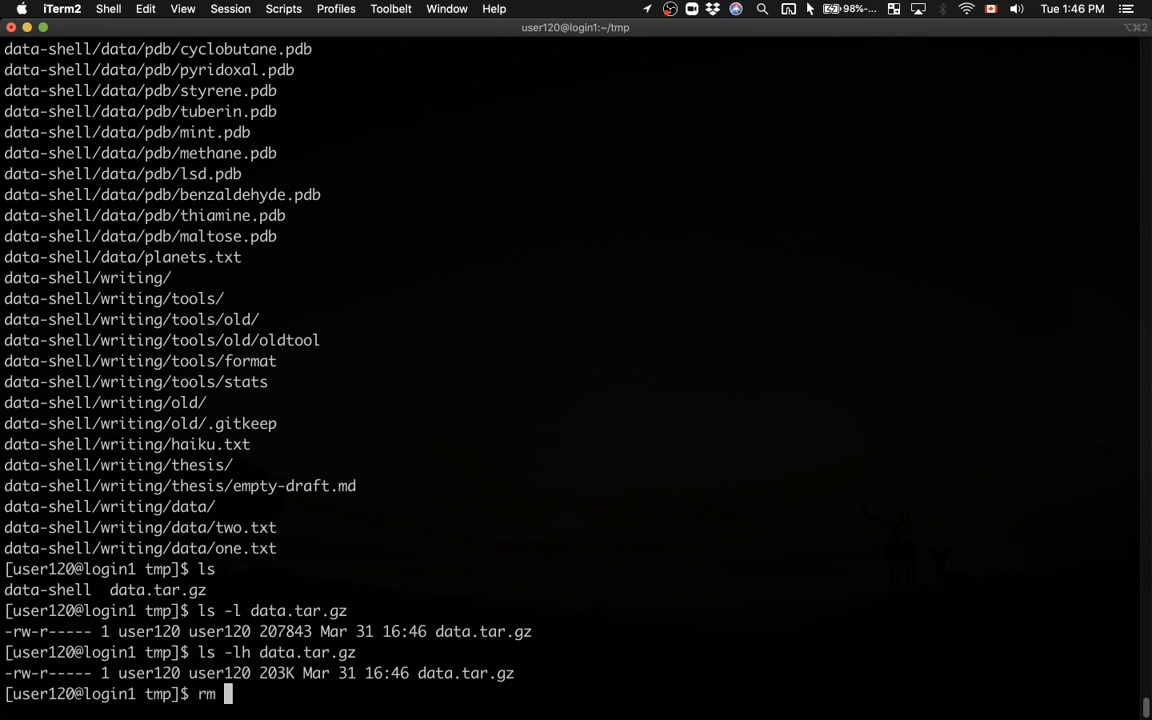
pyautogui.write('-r data')
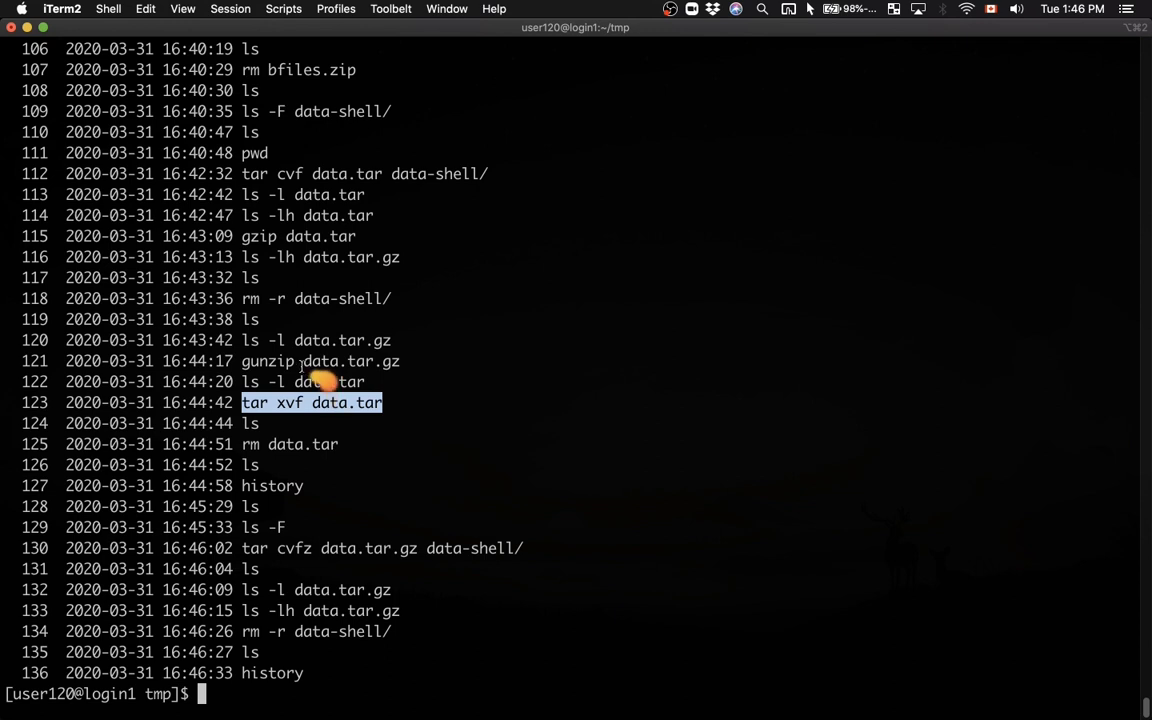
pyautogui.moveTo(488, 340)
pyautogui.write('tar xvf')
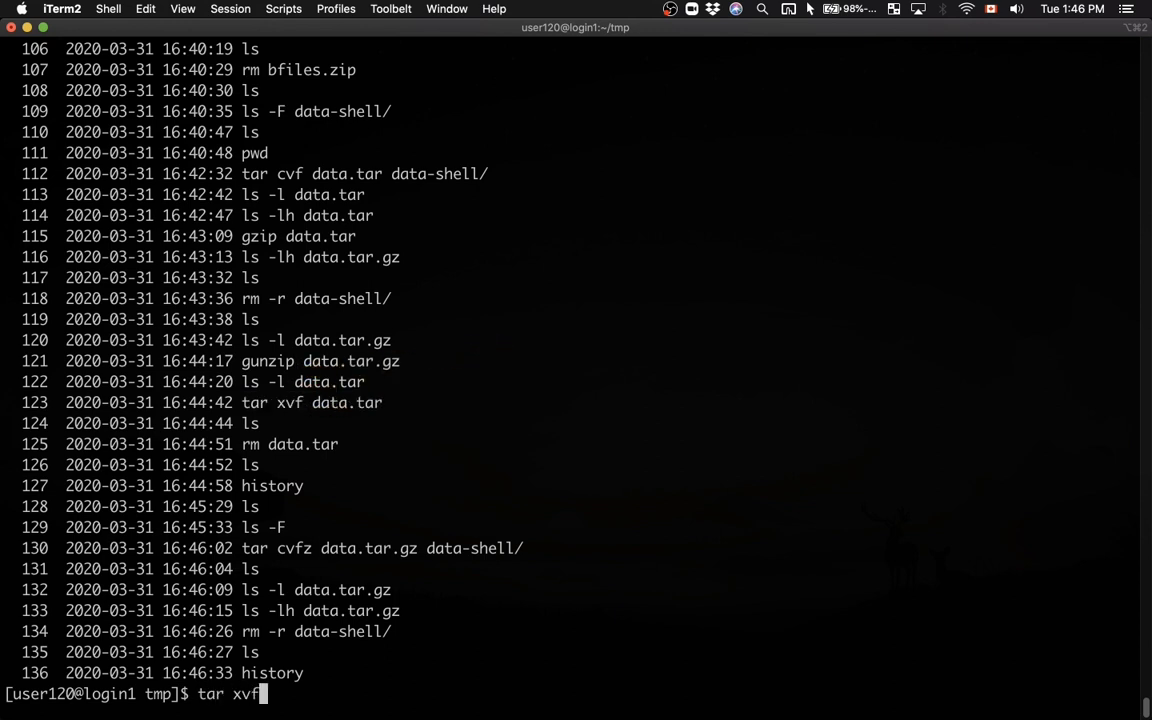
# Extract data.tar.gz in one step with tar xvfz and list the restored data-shell
pyautogui.write('z data.tar.gz')
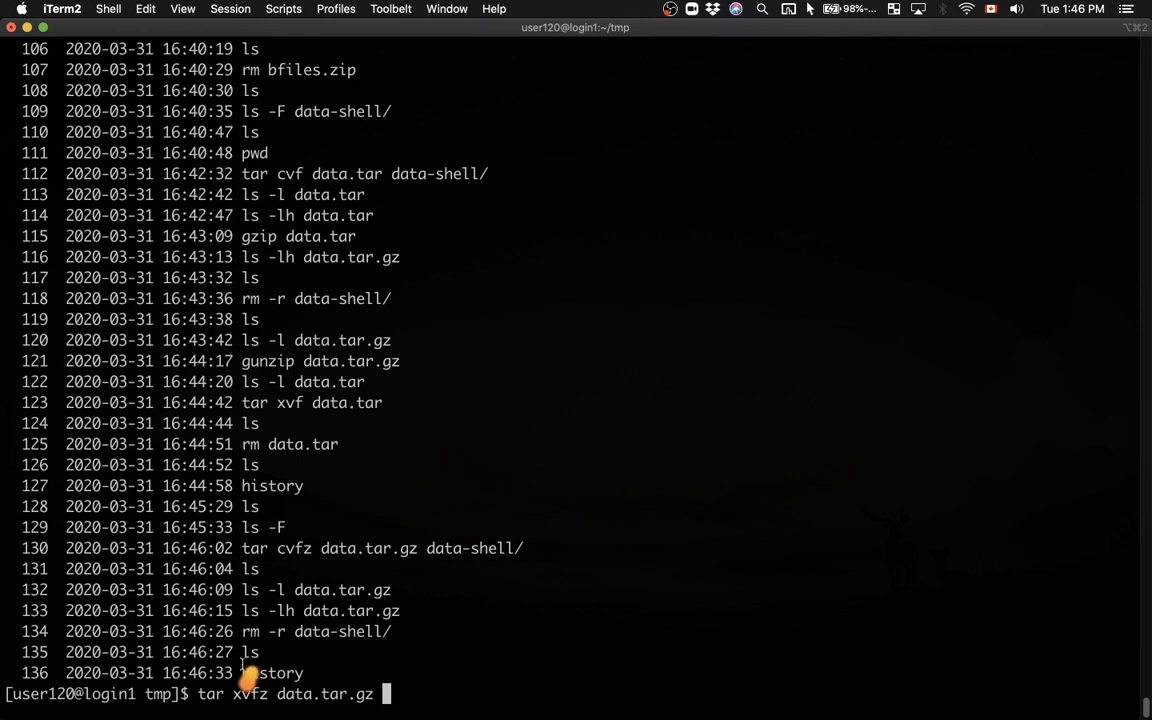
pyautogui.moveTo(292, 700)
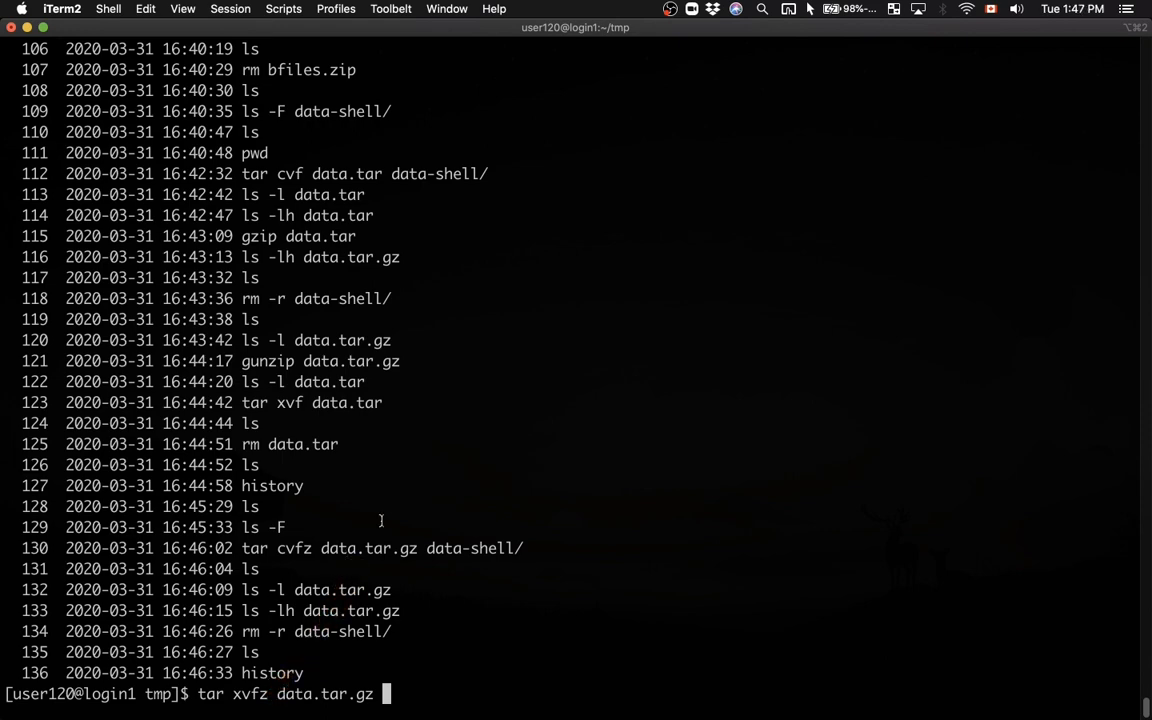
pyautogui.press('Return')
pyautogui.write('ls')
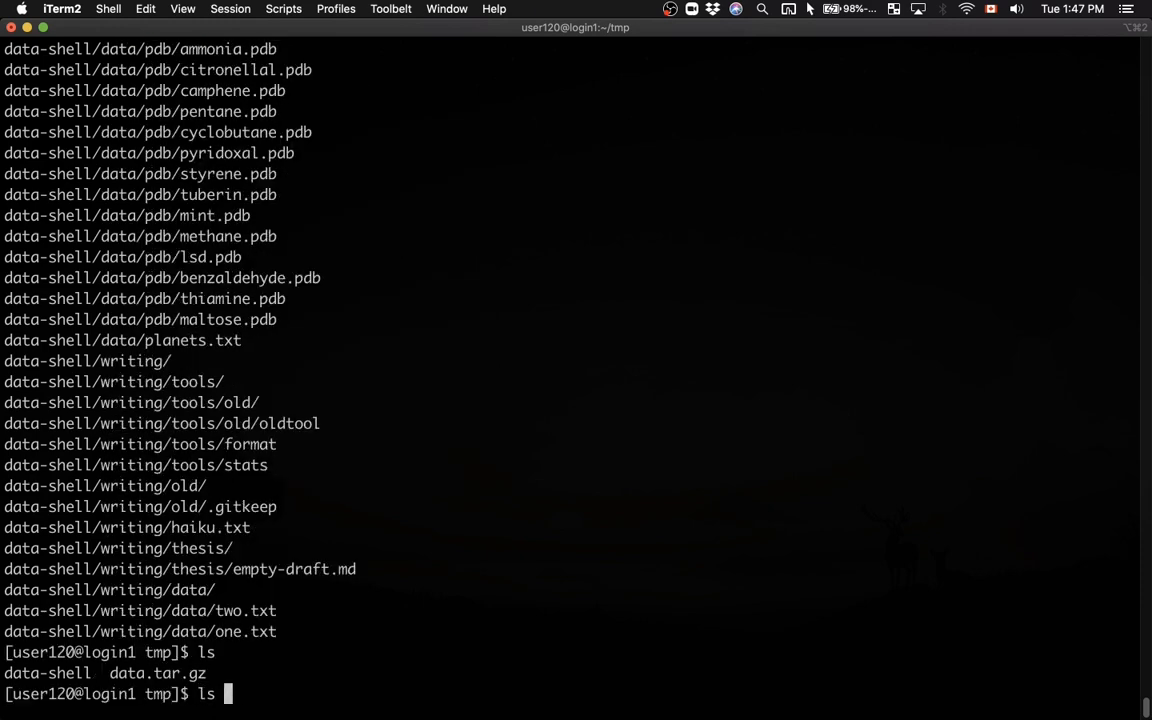
pyautogui.write('-')
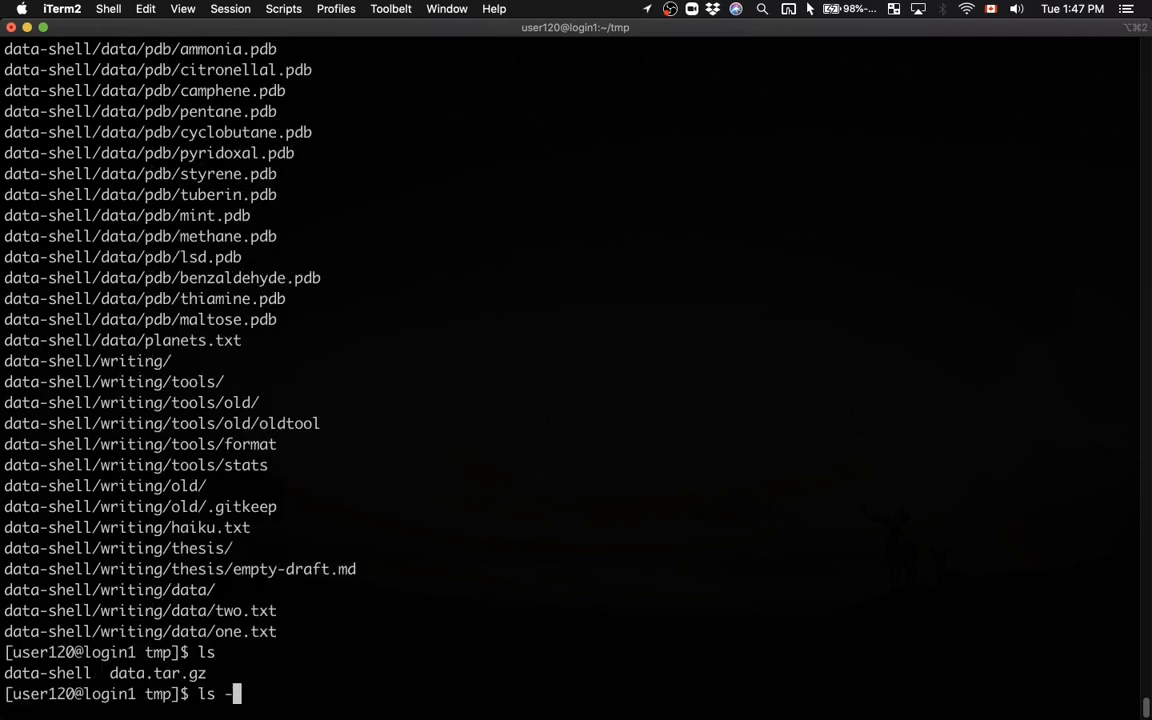